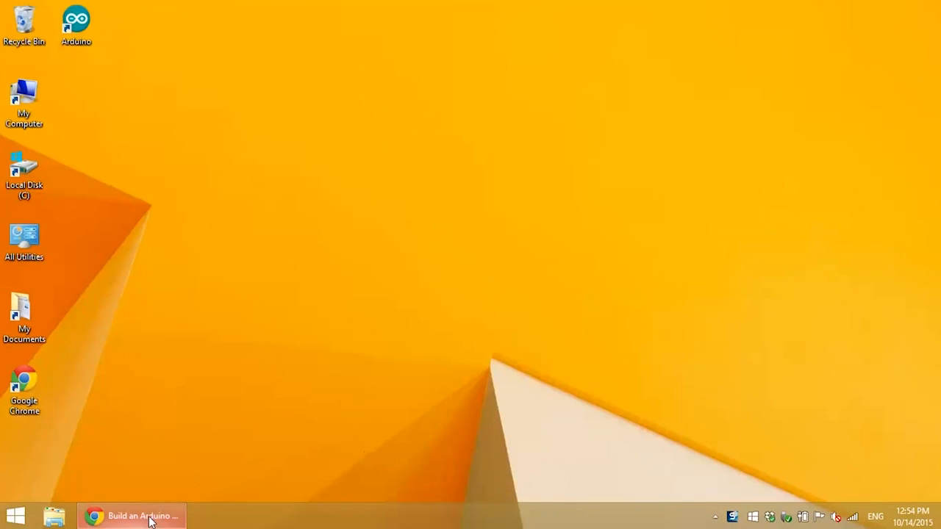
# - Restore the Chrome window with the Arduino Controlled Power Outlet article from the taskbar
pyautogui.click(132, 516)
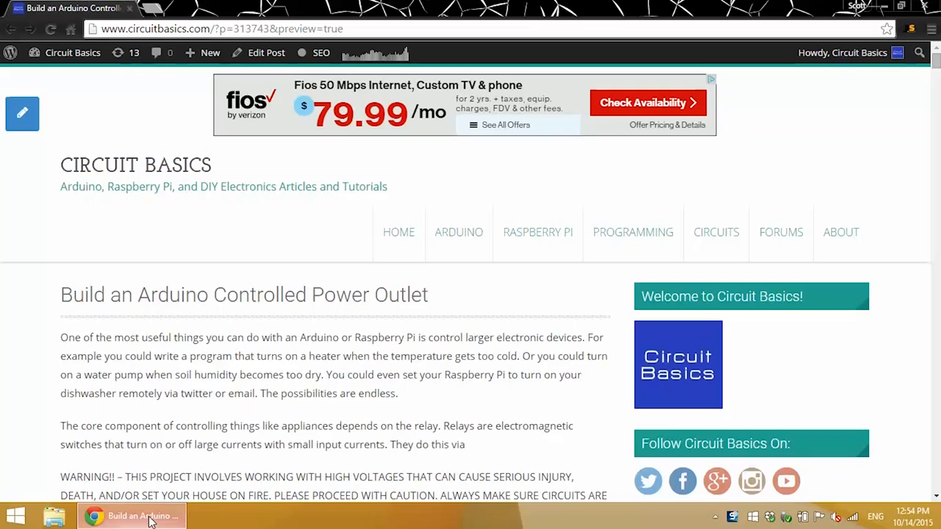
pyautogui.moveTo(492, 403)
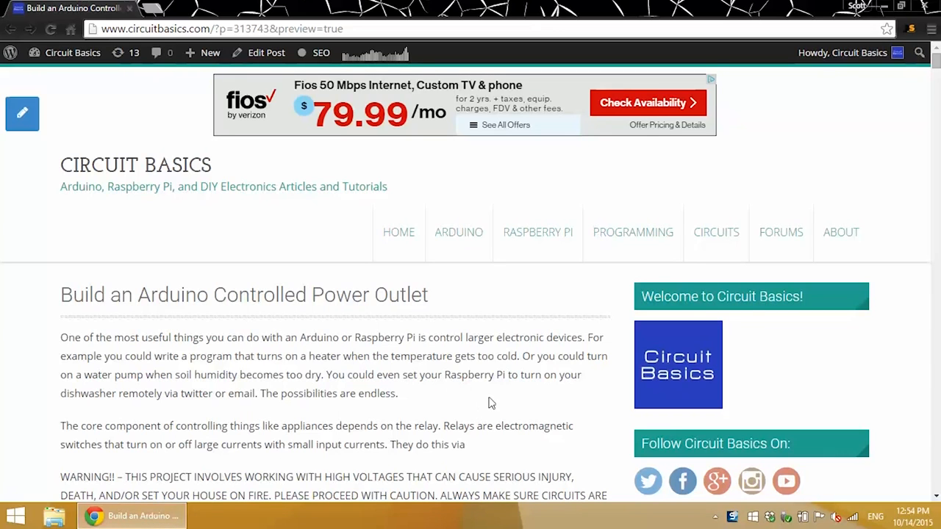
# - Scroll down the article to Step 1's parts list and the parts photo
pyautogui.scroll(-3)
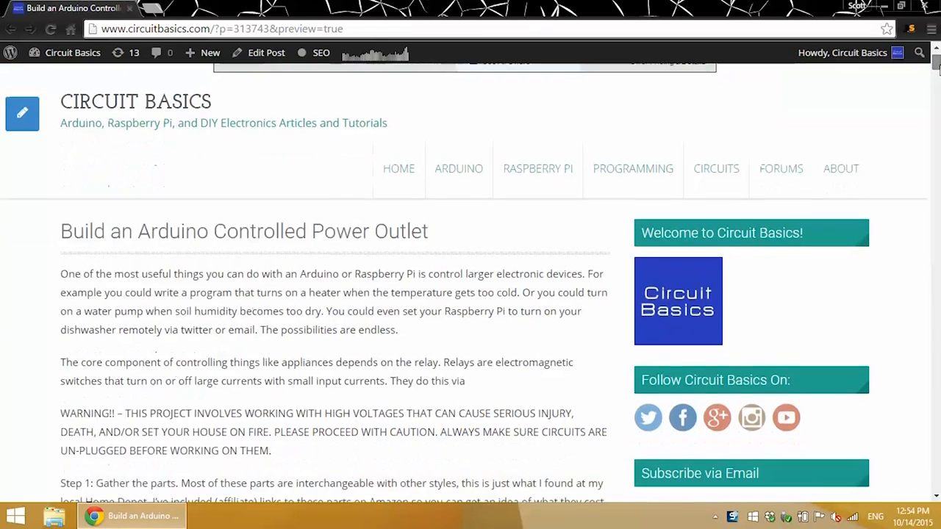
pyautogui.scroll(-3)
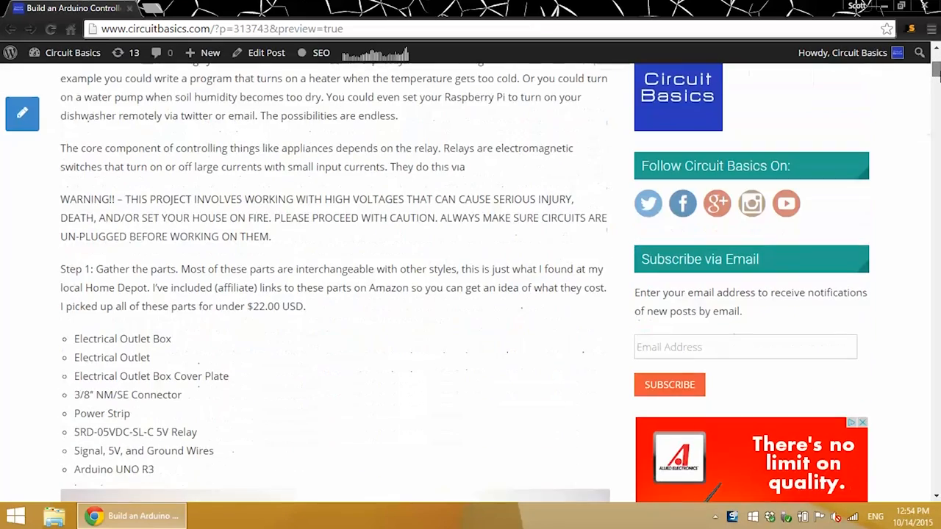
pyautogui.scroll(-3)
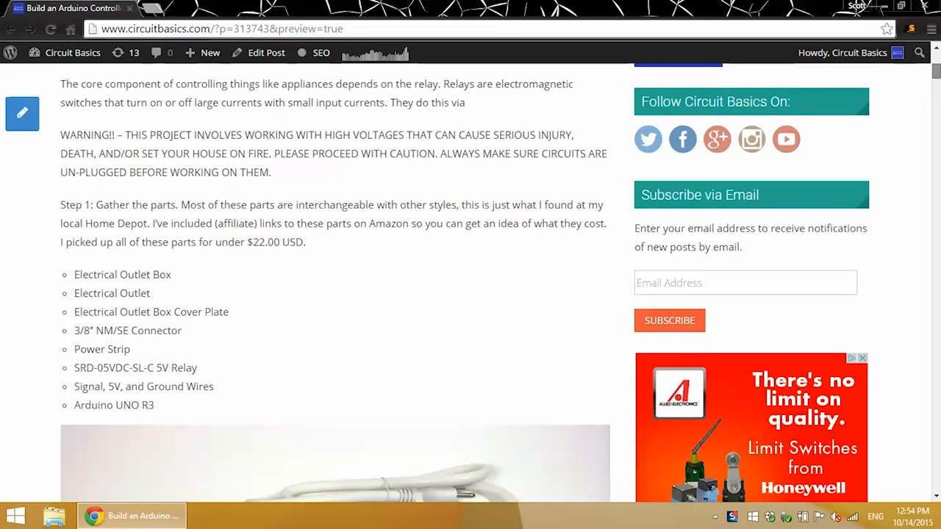
pyautogui.scroll(-3)
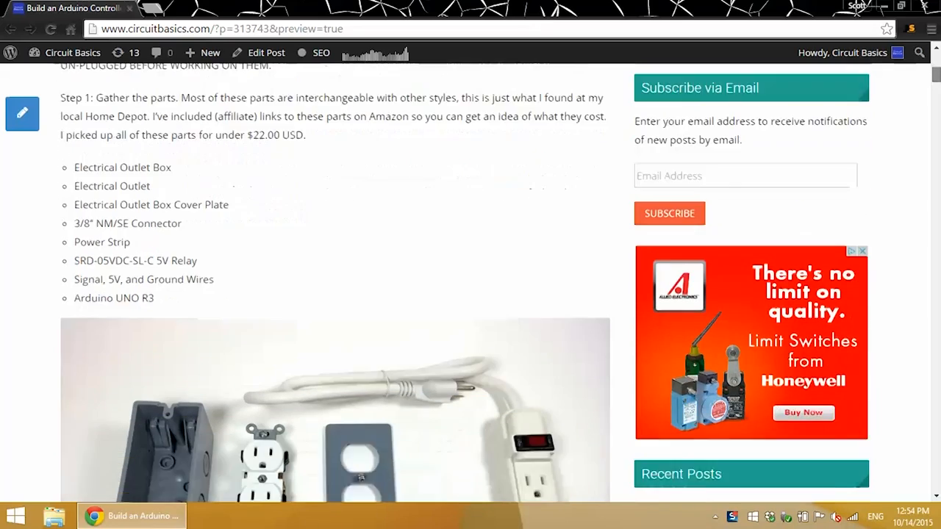
# - Scroll down past Steps 2–7 until Step 8 on stripping the cord's wires is visible
pyautogui.scroll(-3)
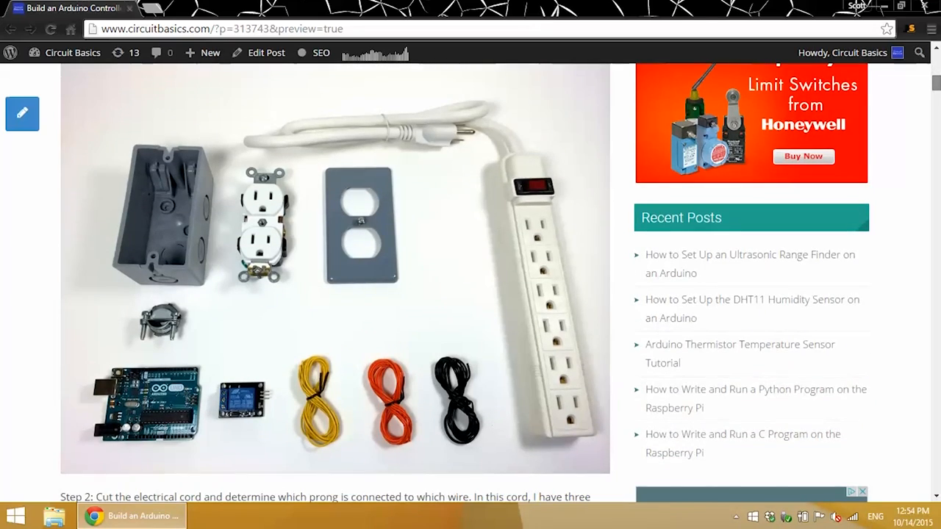
pyautogui.scroll(-3)
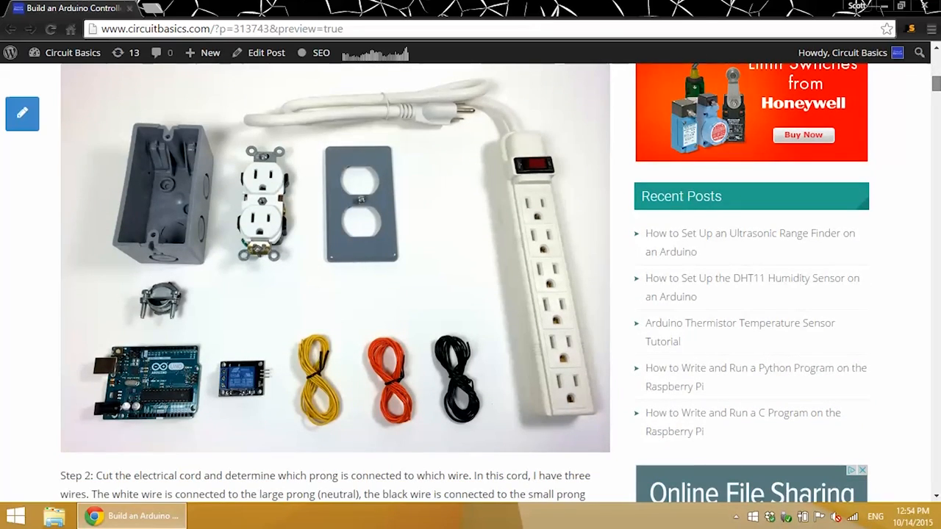
pyautogui.scroll(-3)
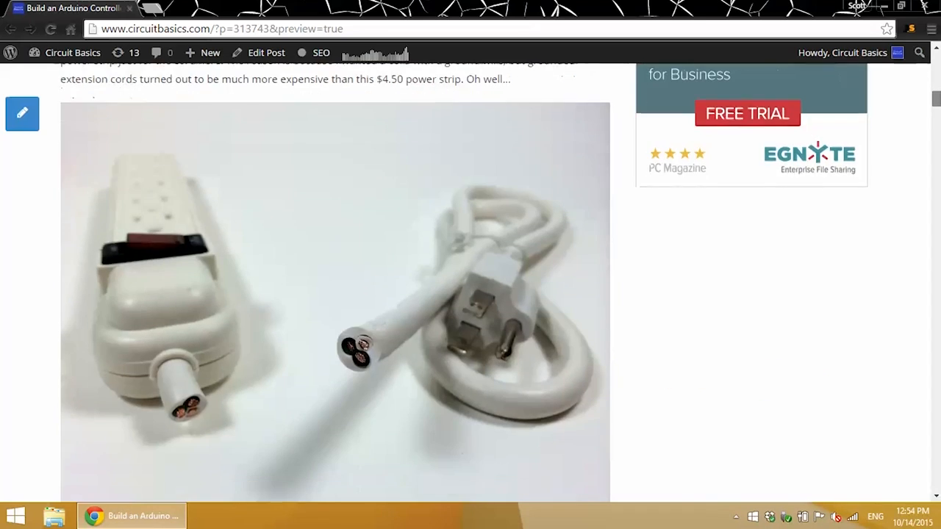
pyautogui.scroll(-3)
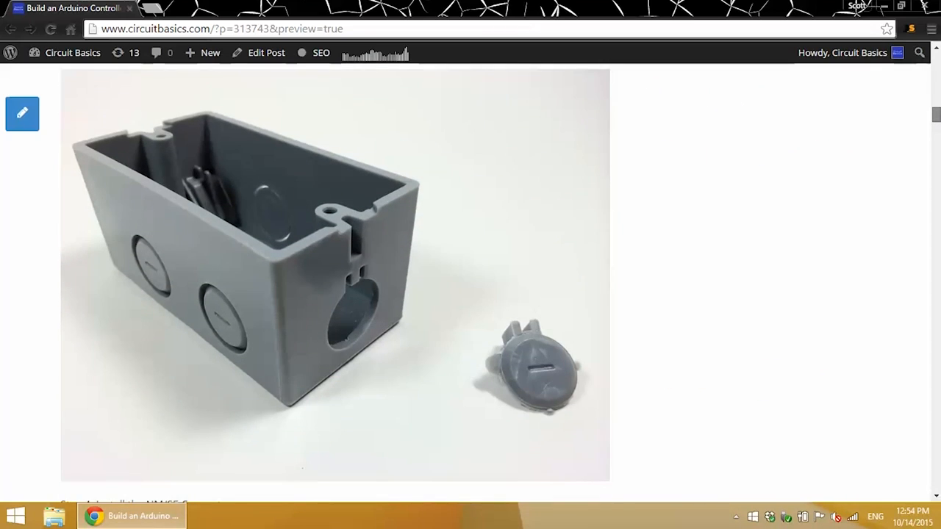
pyautogui.scroll(-3)
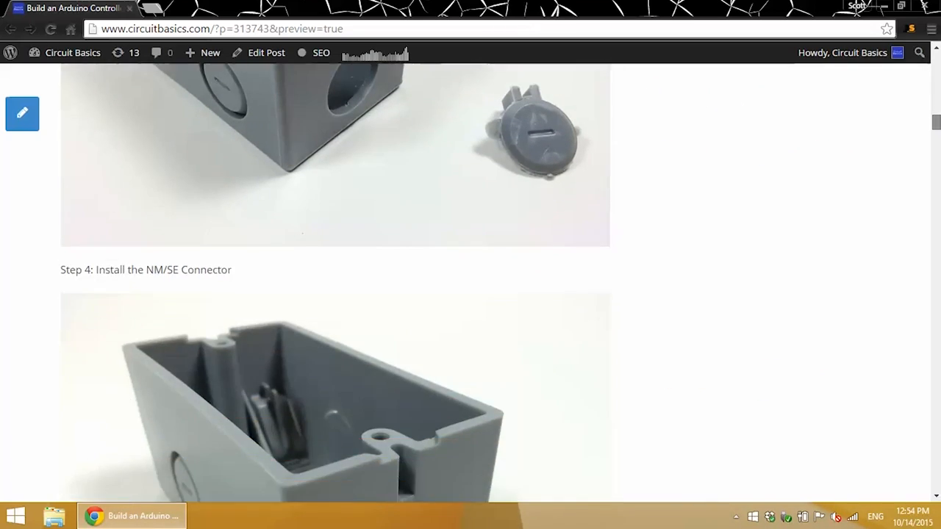
pyautogui.scroll(-3)
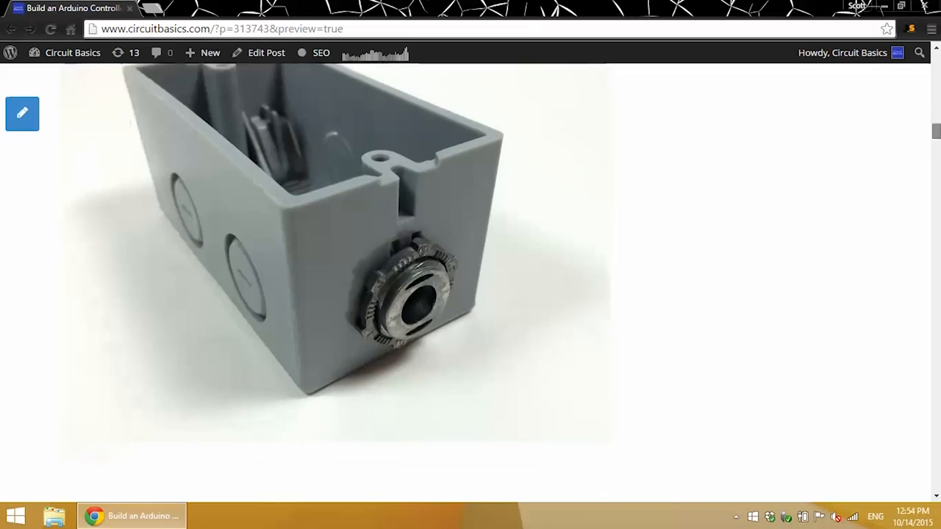
pyautogui.scroll(-3)
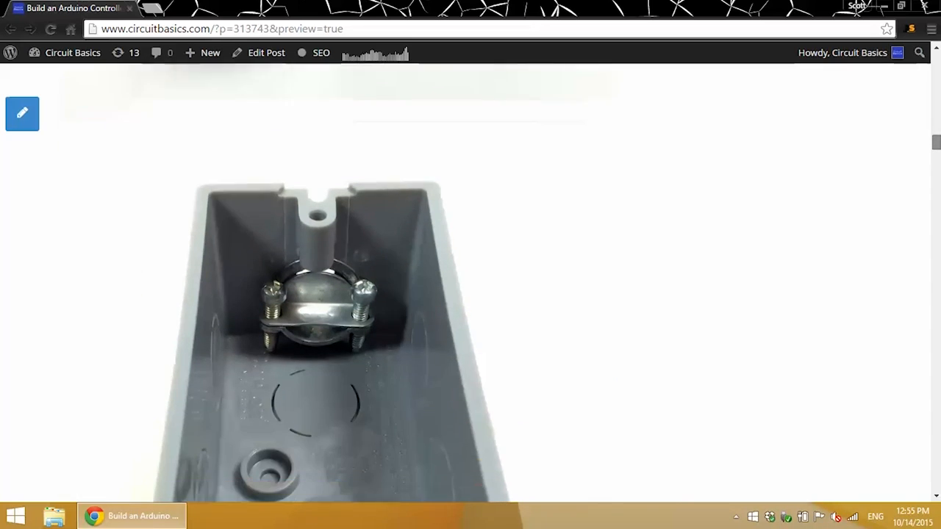
pyautogui.scroll(-3)
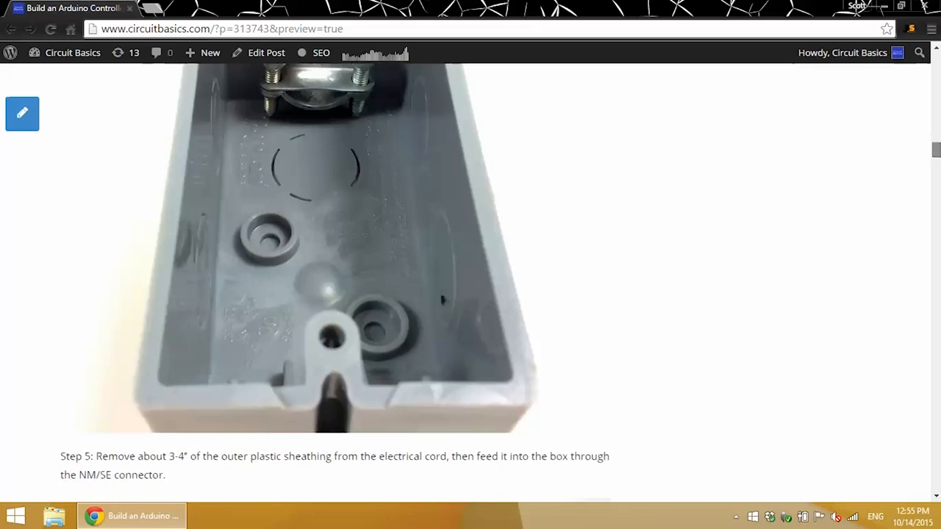
pyautogui.scroll(-3)
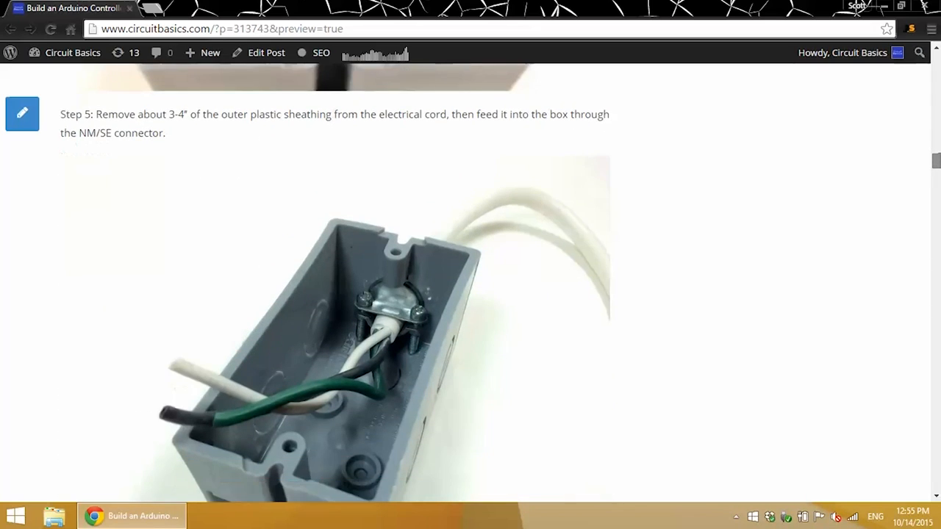
pyautogui.scroll(-3)
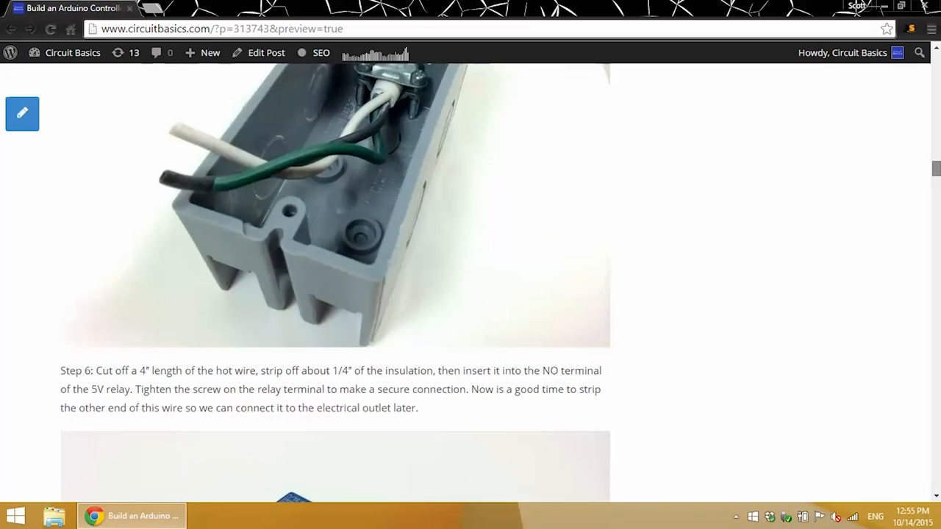
pyautogui.scroll(-3)
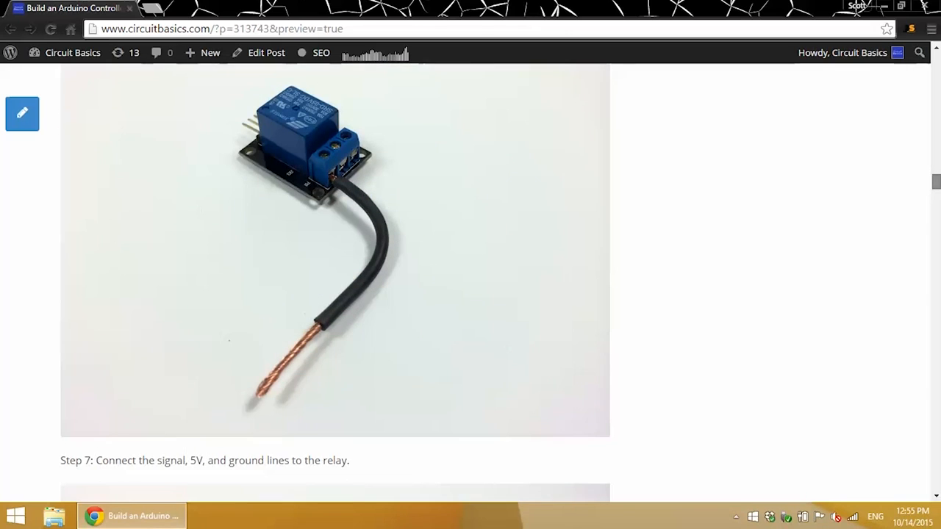
pyautogui.scroll(-3)
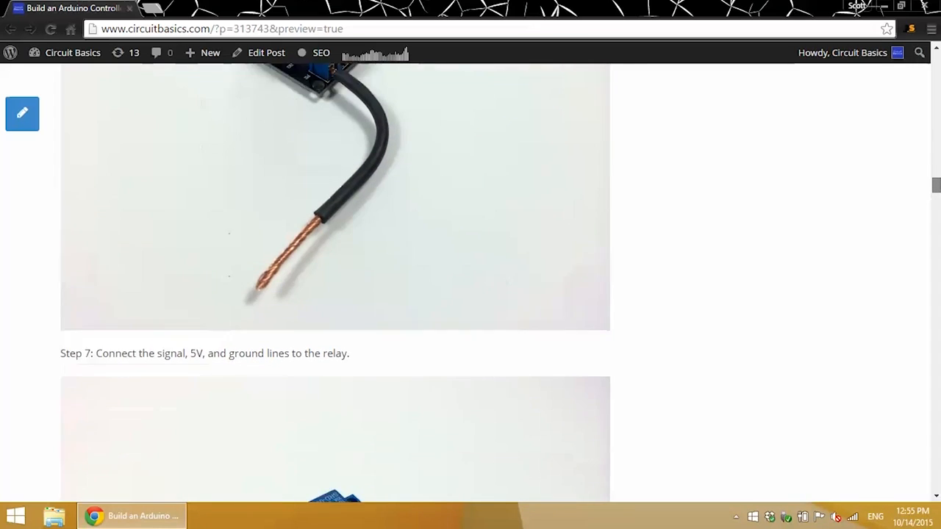
pyautogui.scroll(-3)
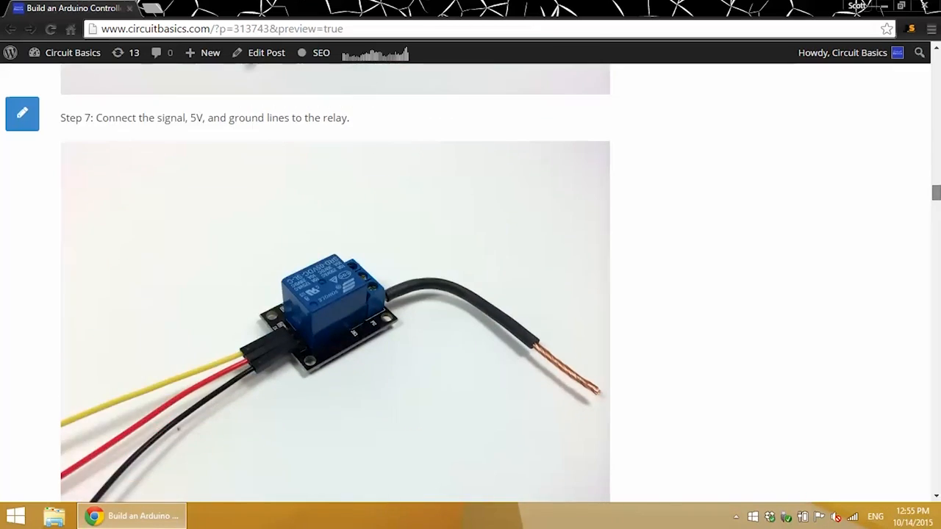
pyautogui.scroll(-3)
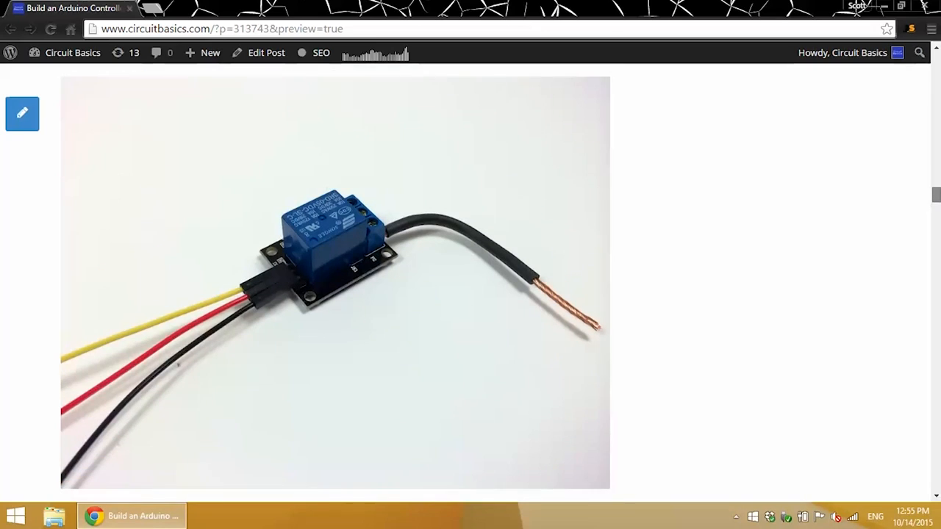
pyautogui.scroll(-3)
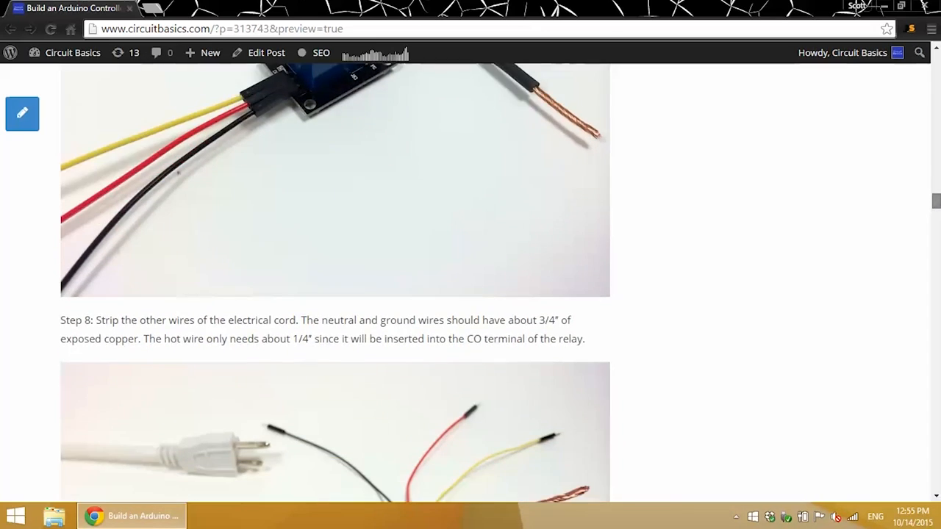
# - Scroll down through Step 9 to Step 10 on attaching the hot, neutral and ground wires
pyautogui.scroll(-3)
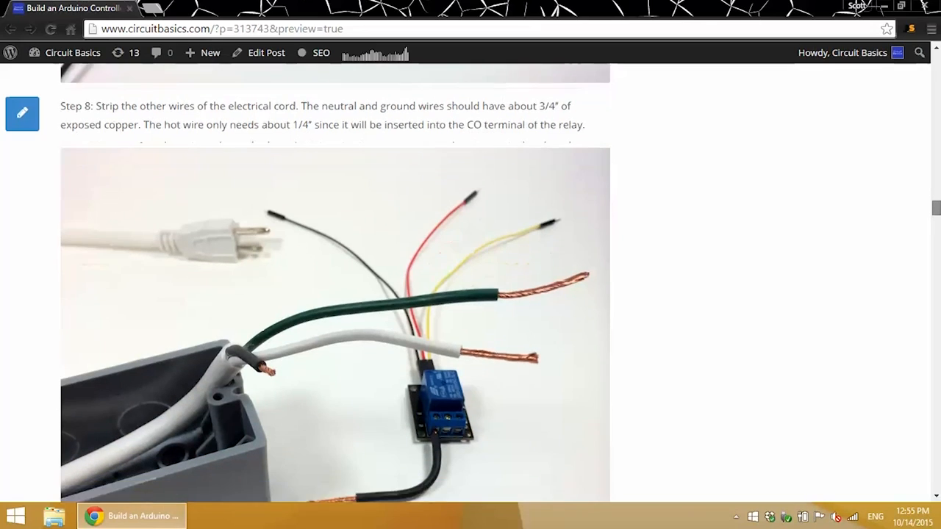
pyautogui.scroll(-3)
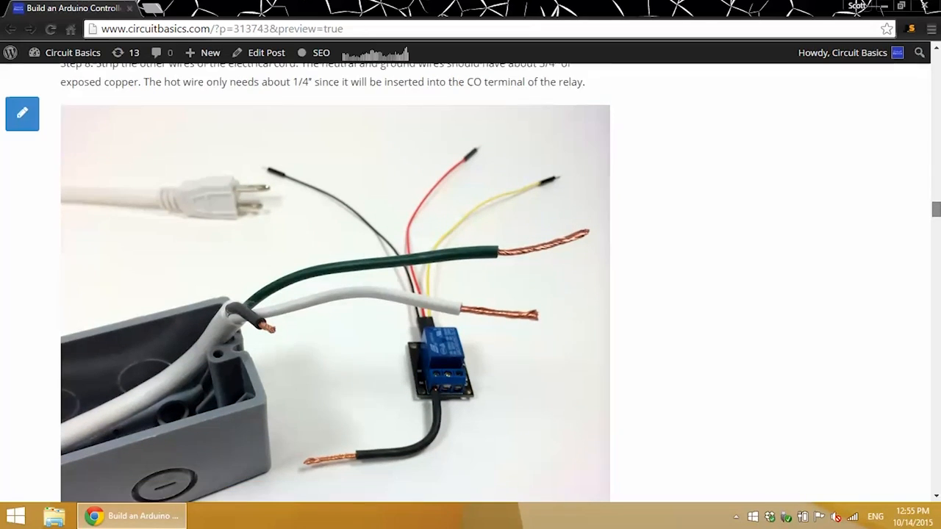
pyautogui.scroll(-3)
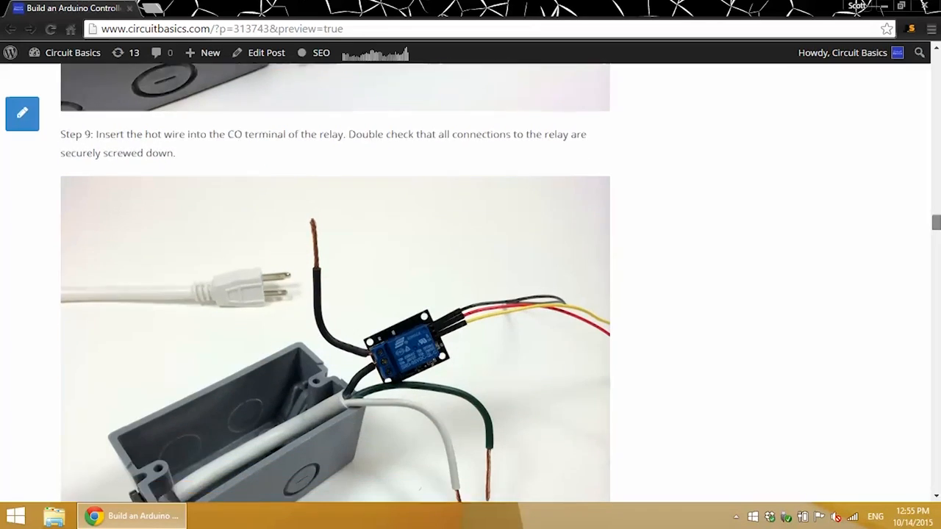
pyautogui.scroll(-3)
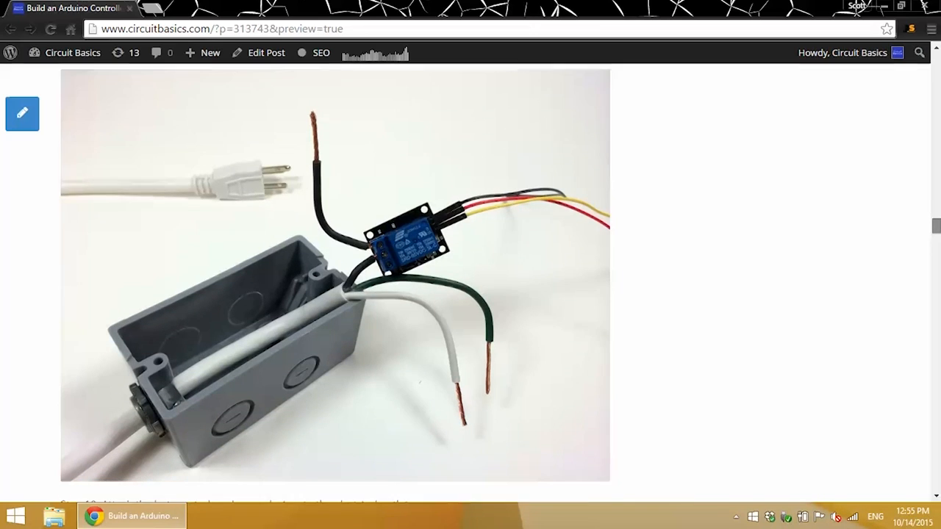
pyautogui.scroll(-3)
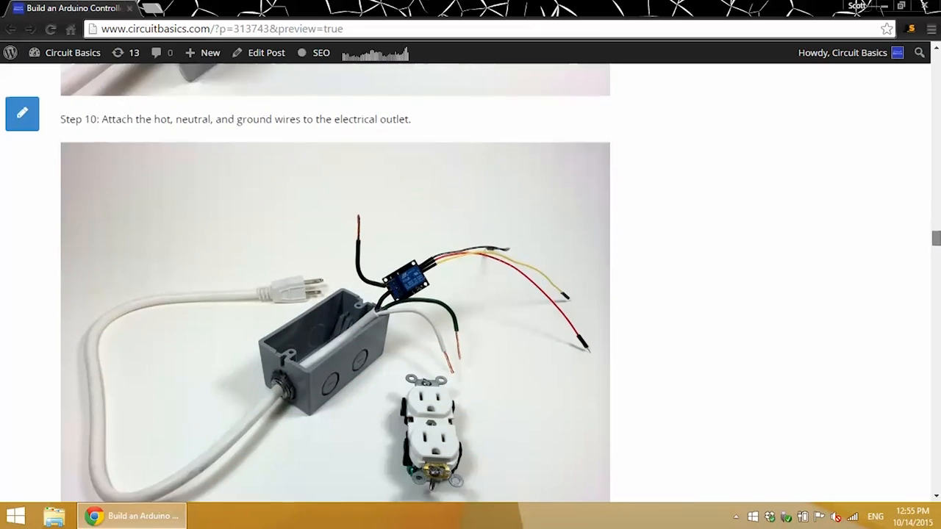
# - Scroll down through Steps 10–12 on wiring the outlet and assembling the box
pyautogui.scroll(-3)
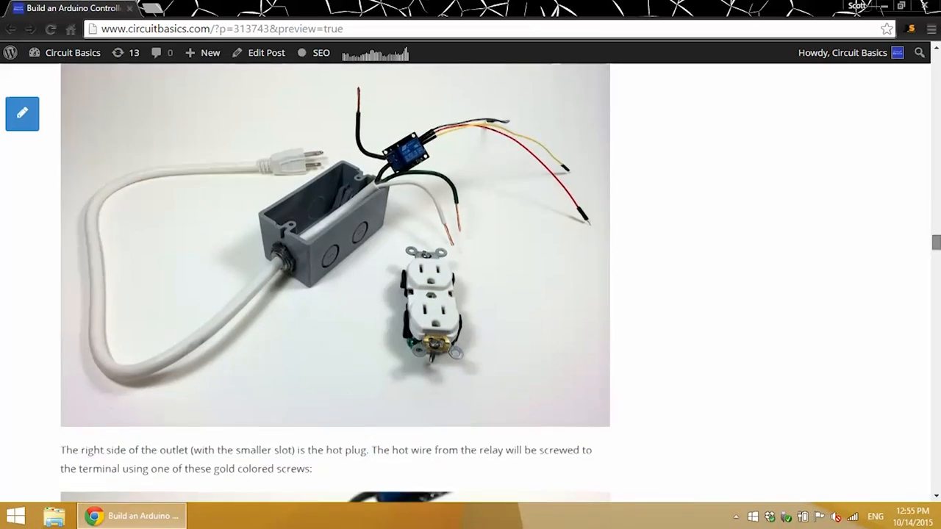
pyautogui.scroll(-3)
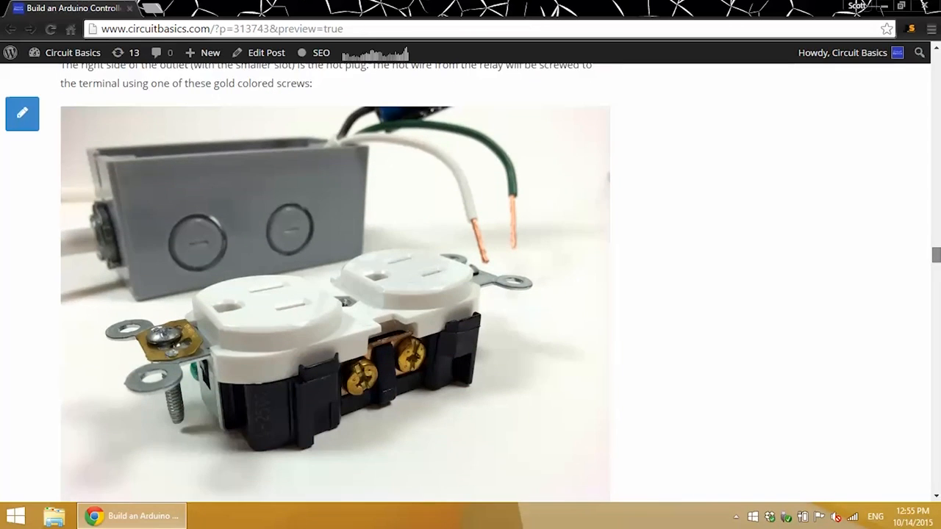
pyautogui.scroll(-3)
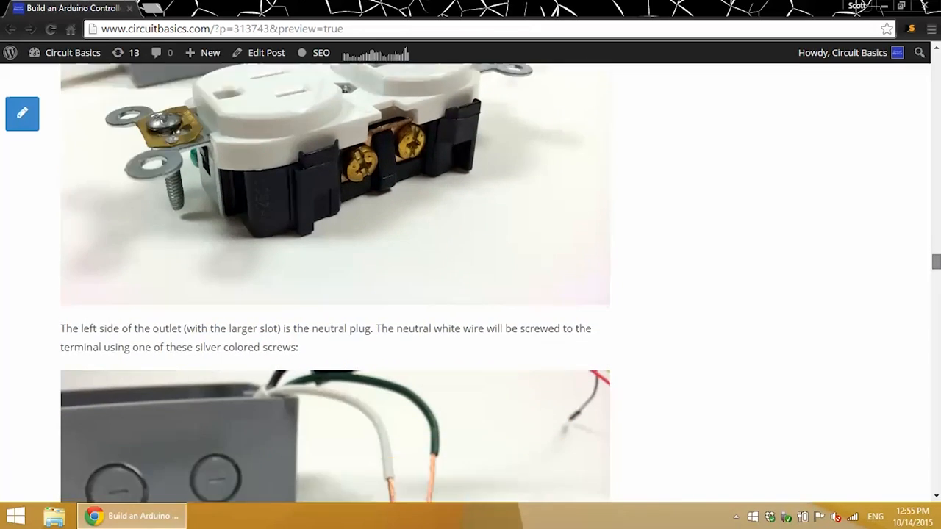
pyautogui.scroll(-3)
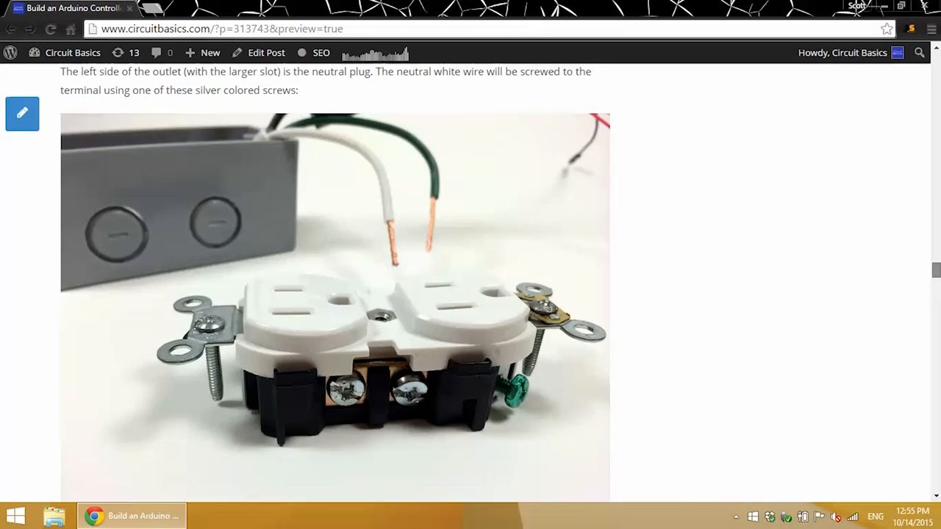
pyautogui.scroll(-3)
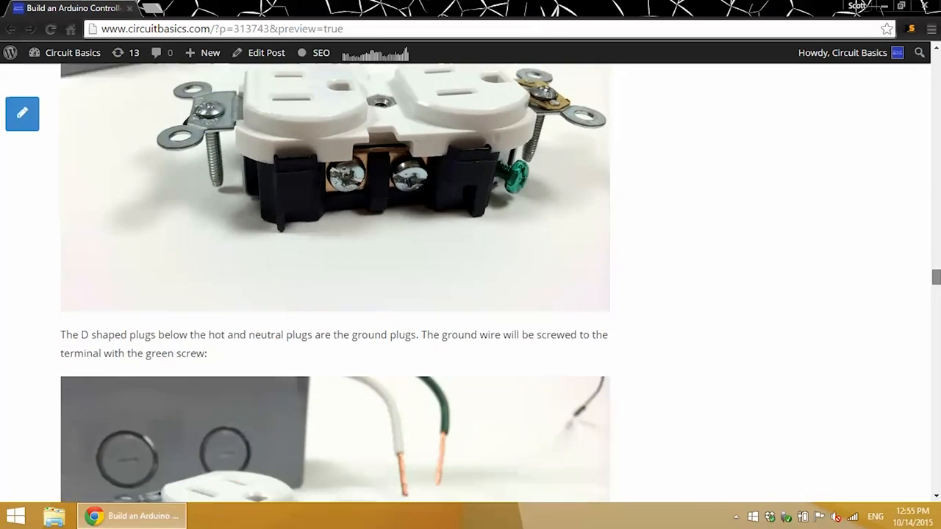
pyautogui.scroll(-3)
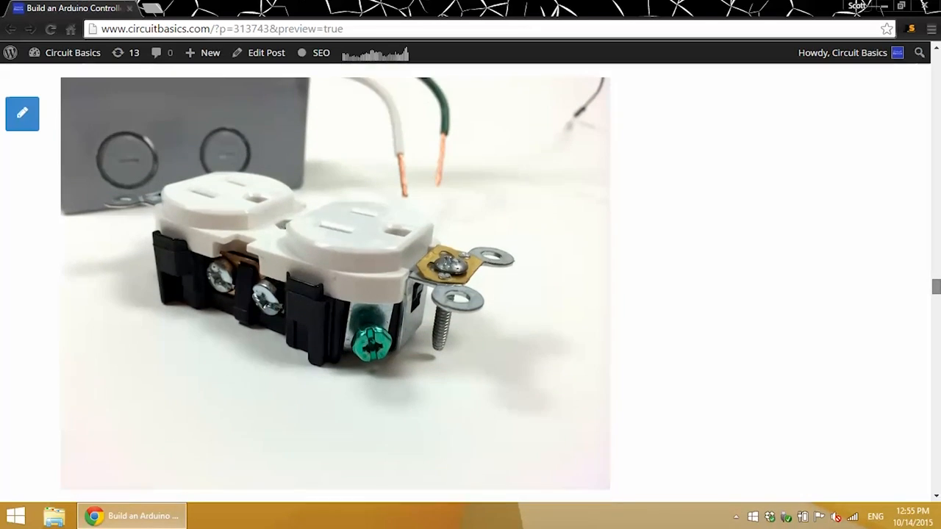
pyautogui.scroll(-3)
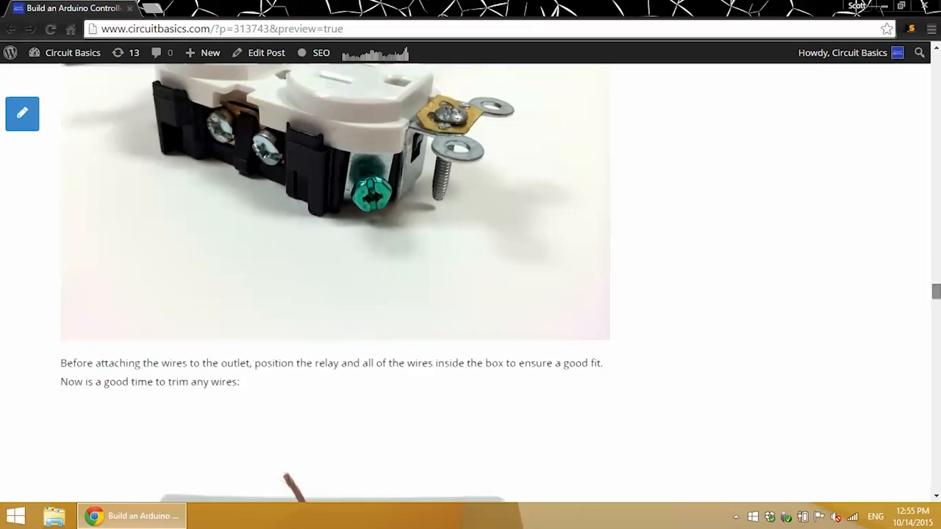
pyautogui.scroll(-3)
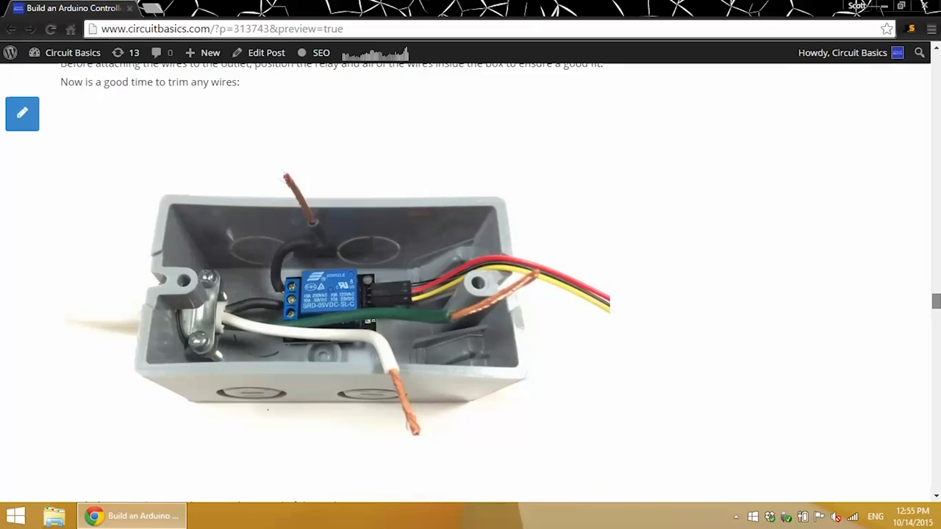
pyautogui.scroll(-3)
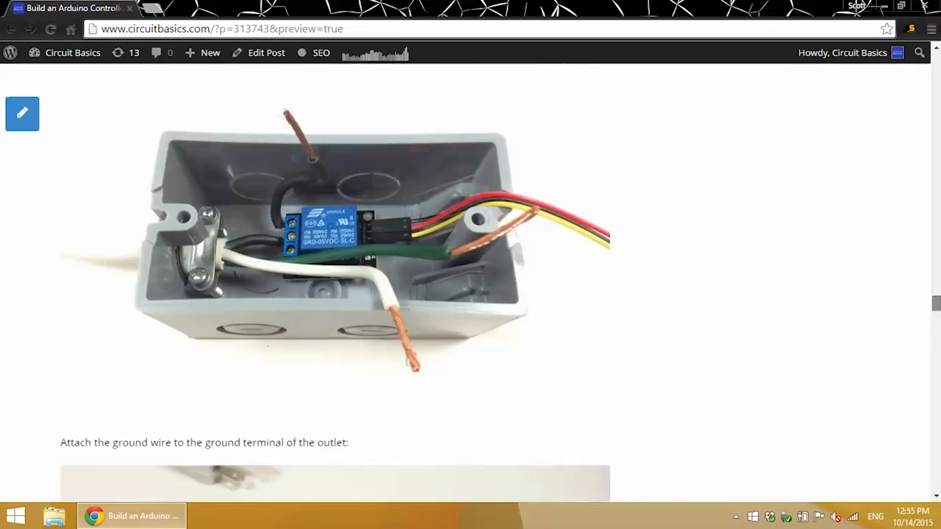
pyautogui.scroll(-3)
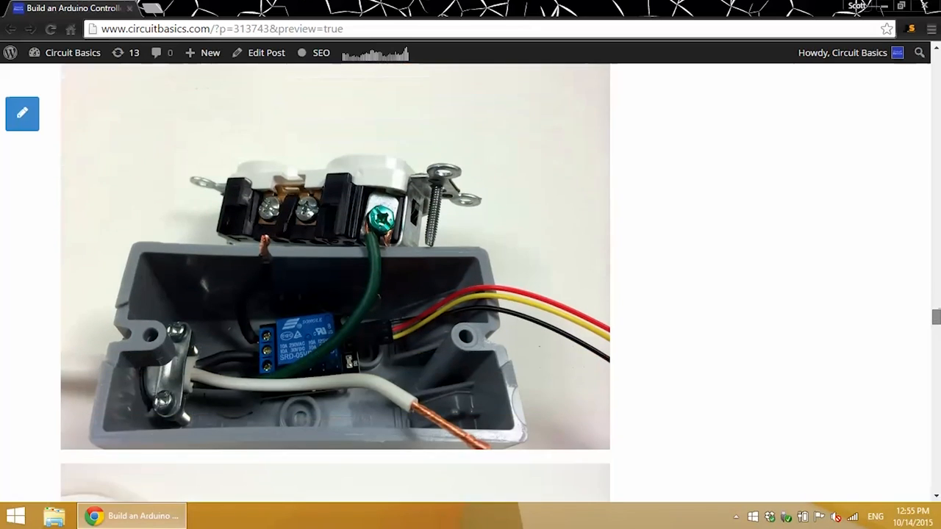
pyautogui.scroll(-3)
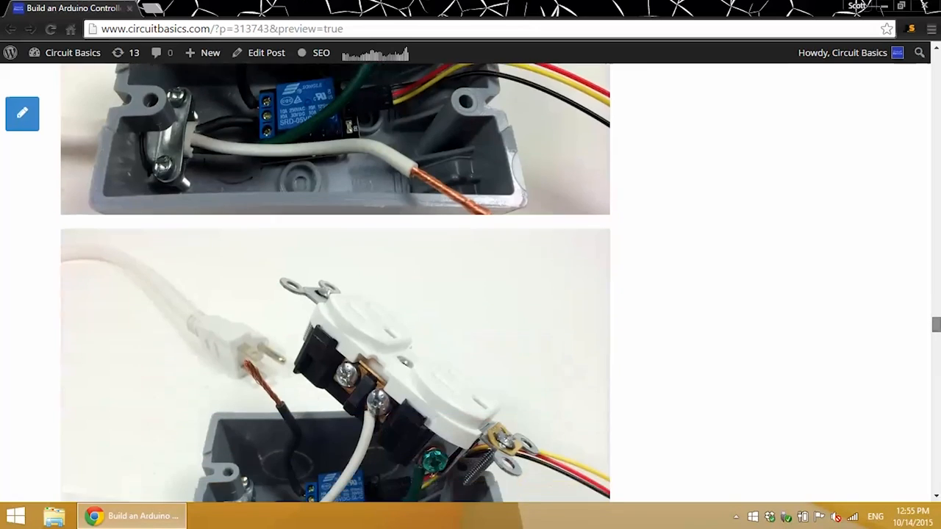
pyautogui.scroll(-3)
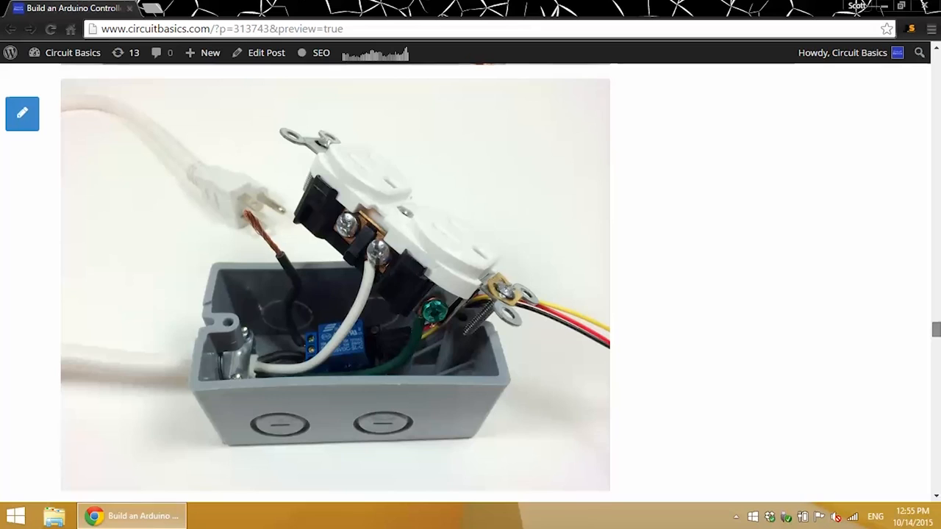
# - Scroll past the finished outlet box photos to the DHT11 humidity test circuit introduction
pyautogui.scroll(-3)
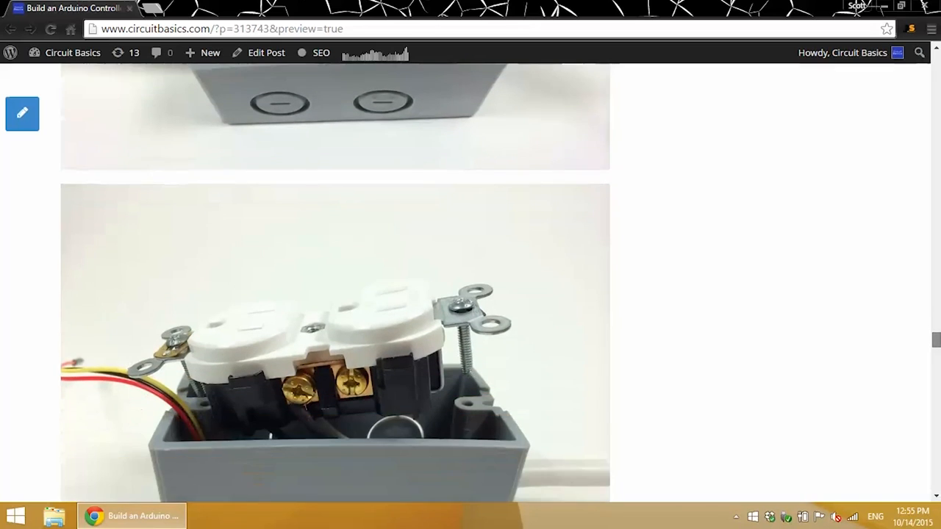
pyautogui.scroll(-3)
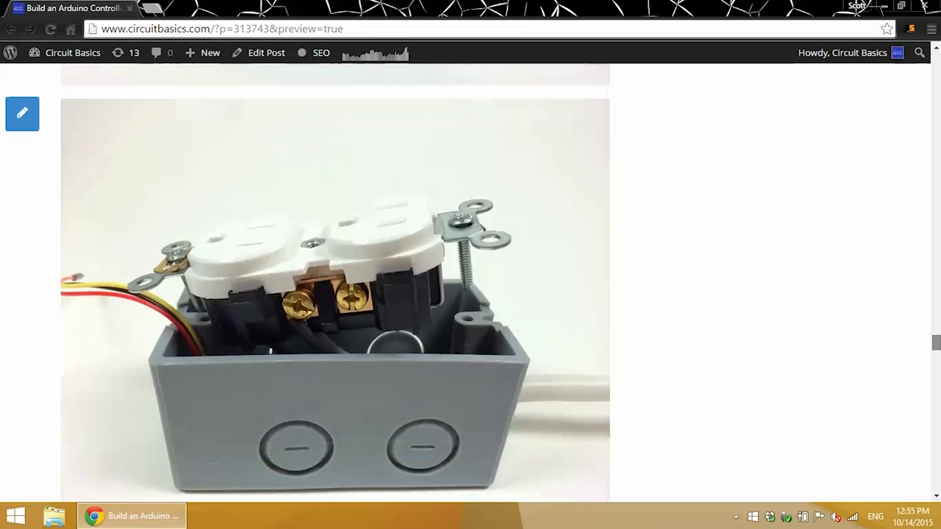
pyautogui.scroll(-3)
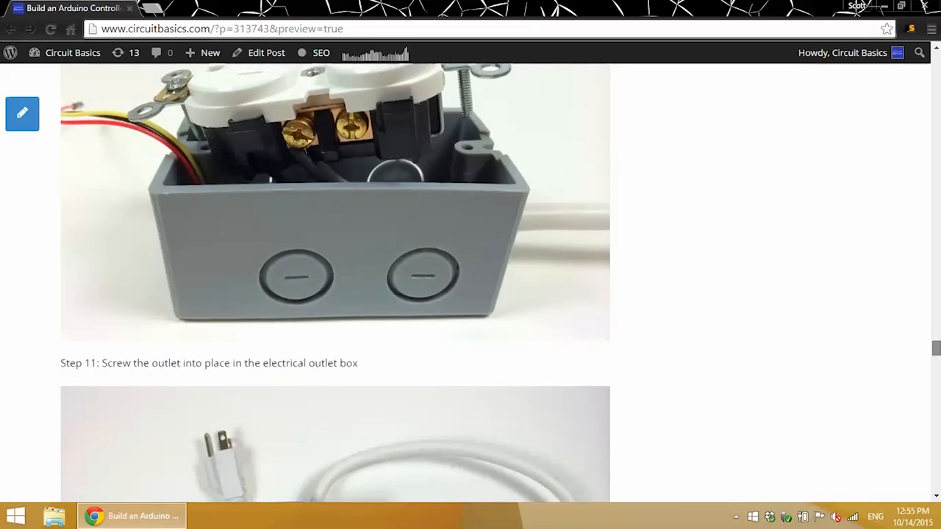
pyautogui.scroll(-3)
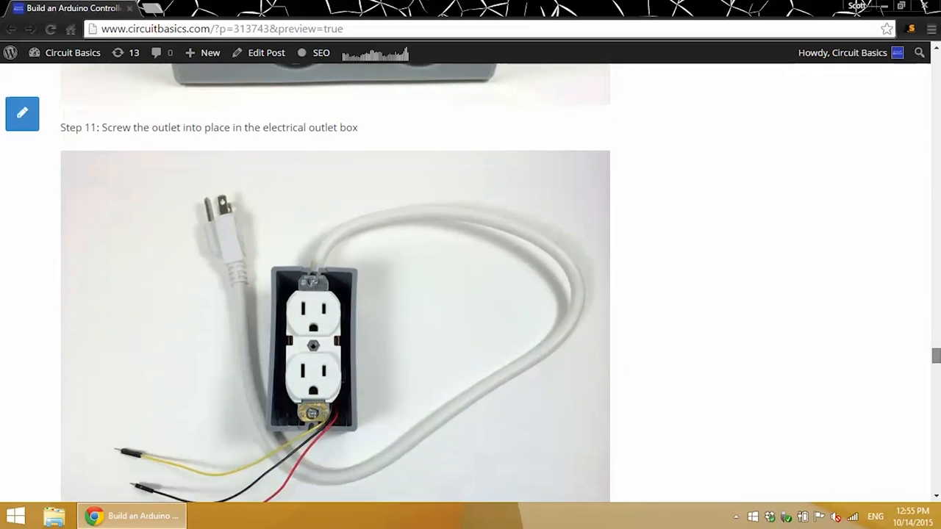
pyautogui.scroll(-3)
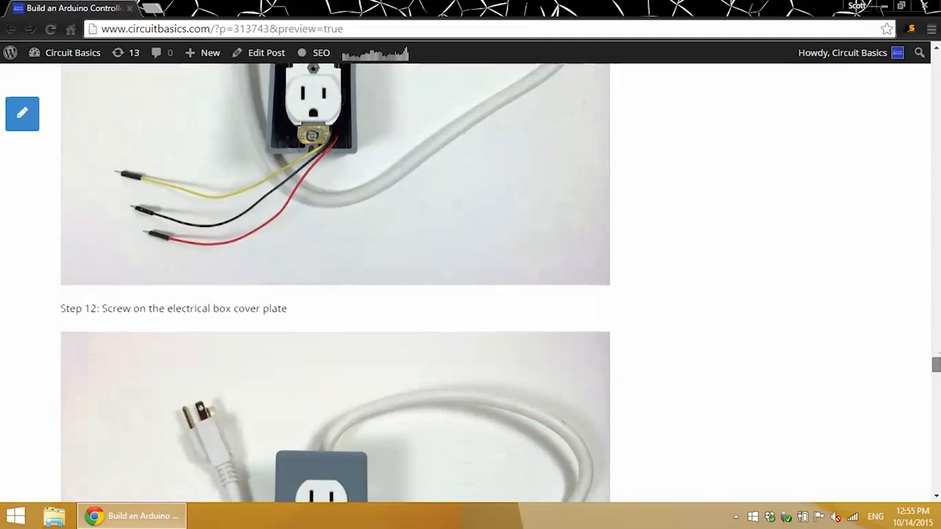
pyautogui.scroll(-3)
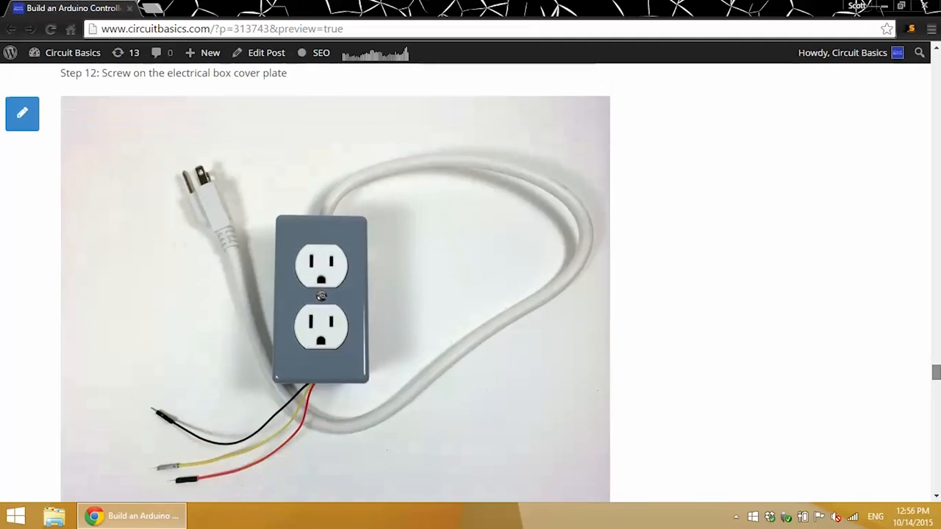
pyautogui.scroll(-3)
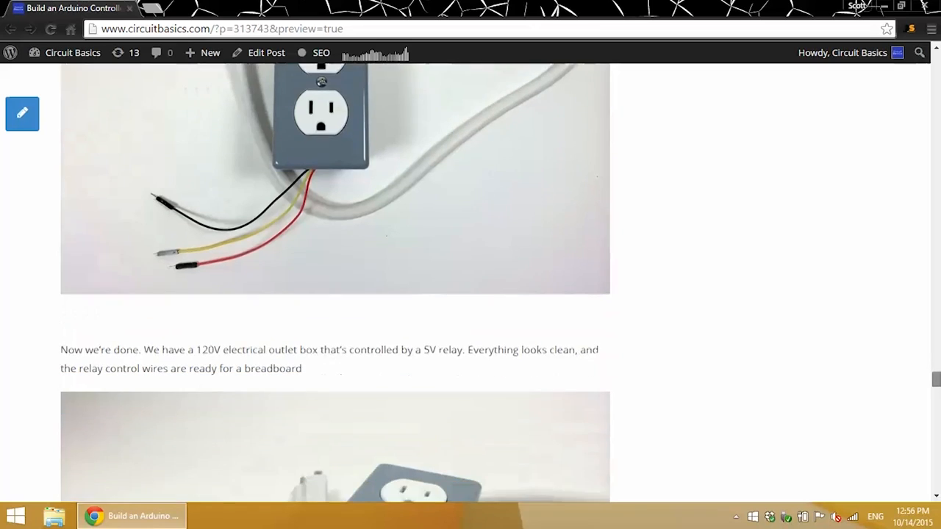
pyautogui.scroll(-3)
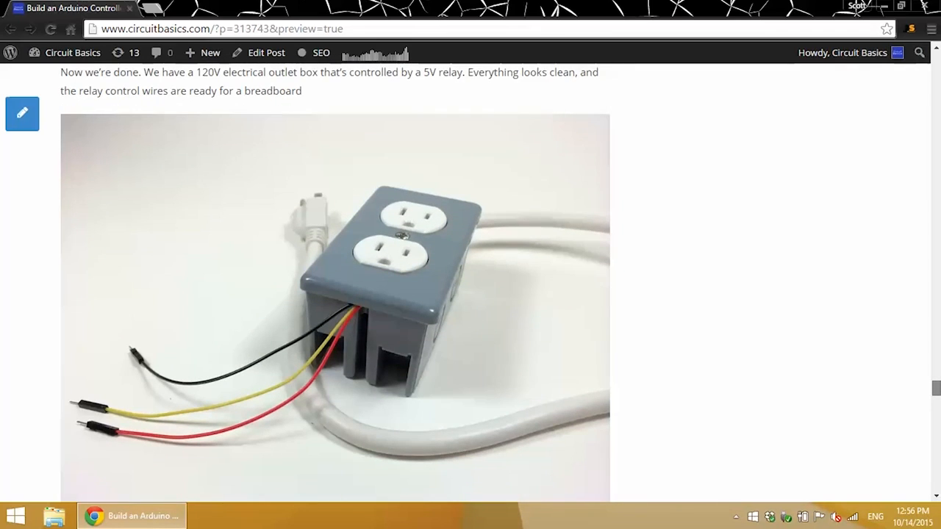
pyautogui.scroll(-3)
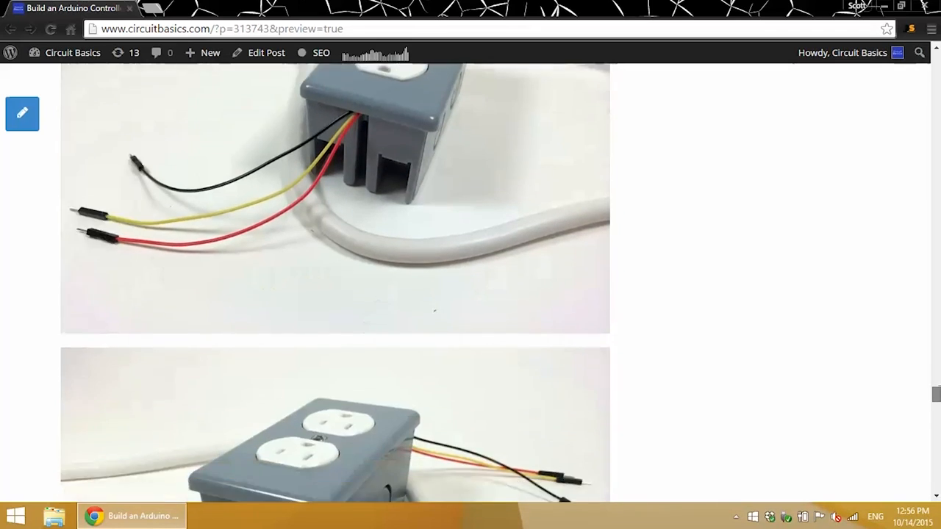
pyautogui.scroll(-3)
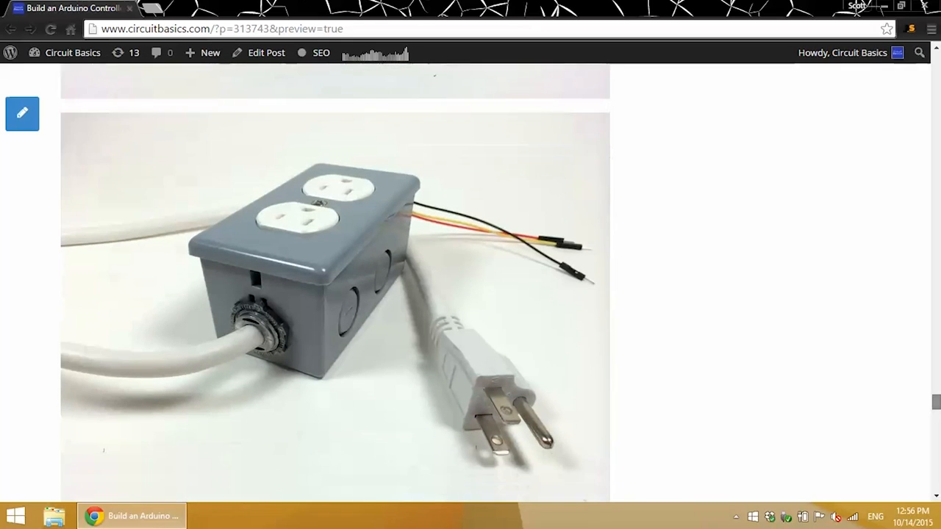
pyautogui.scroll(-3)
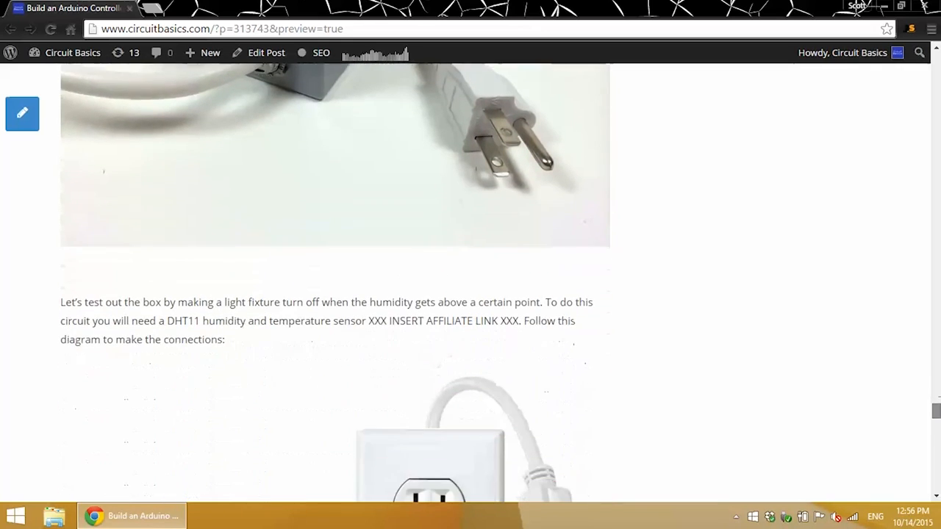
# - Scroll down until the full DHT11, Arduino Uno, breadboard and outlet wiring diagram is visible
pyautogui.scroll(-3)
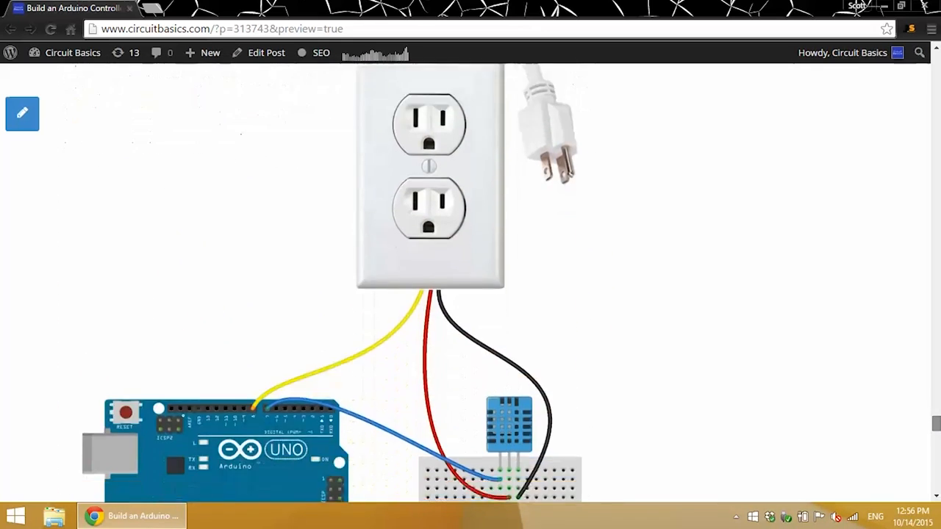
pyautogui.scroll(-3)
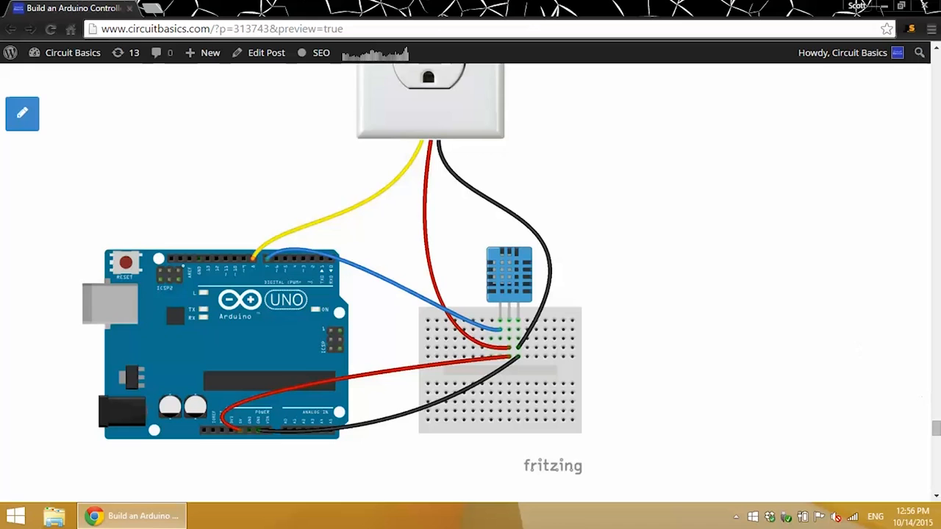
# - Scroll to the DHT11 relay-control code block and bring the whole sketch into view for copying
pyautogui.scroll(-3)
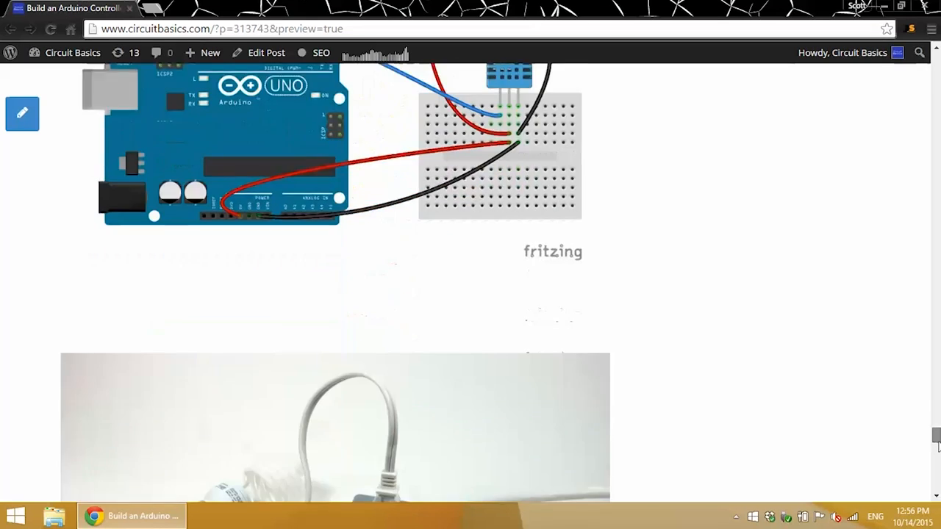
pyautogui.scroll(-3)
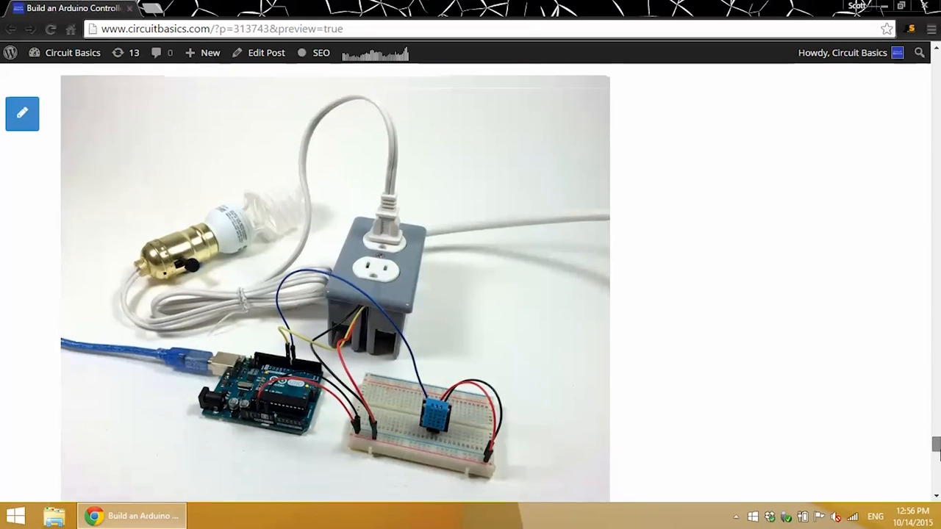
pyautogui.scroll(-3)
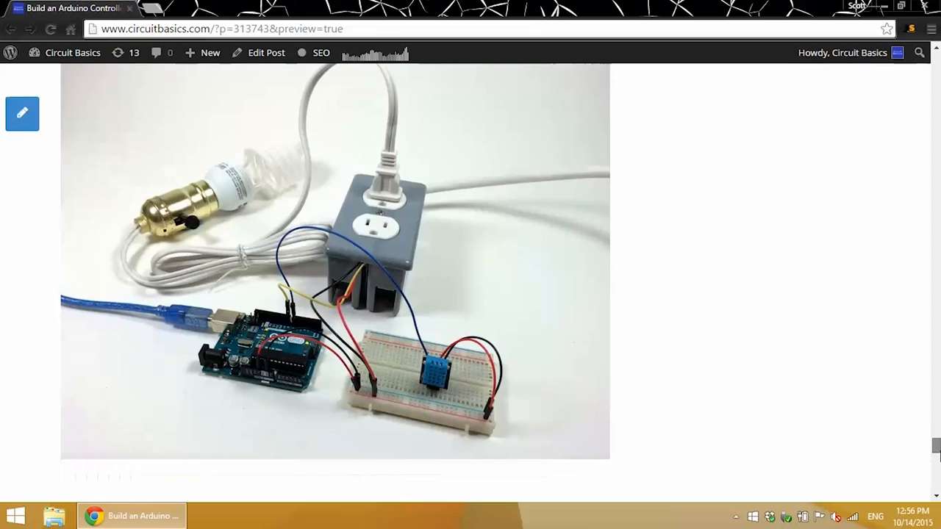
pyautogui.scroll(-3)
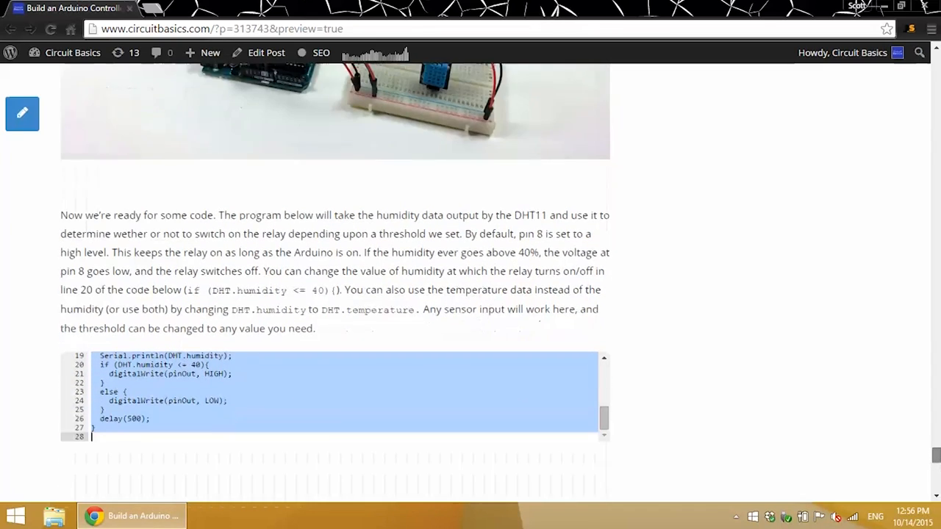
pyautogui.scroll(3)
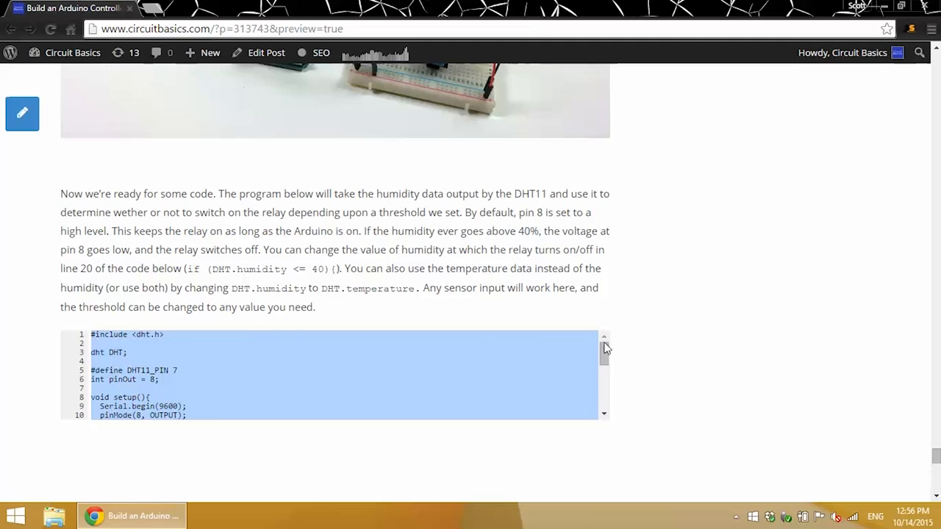
pyautogui.scroll(-3)
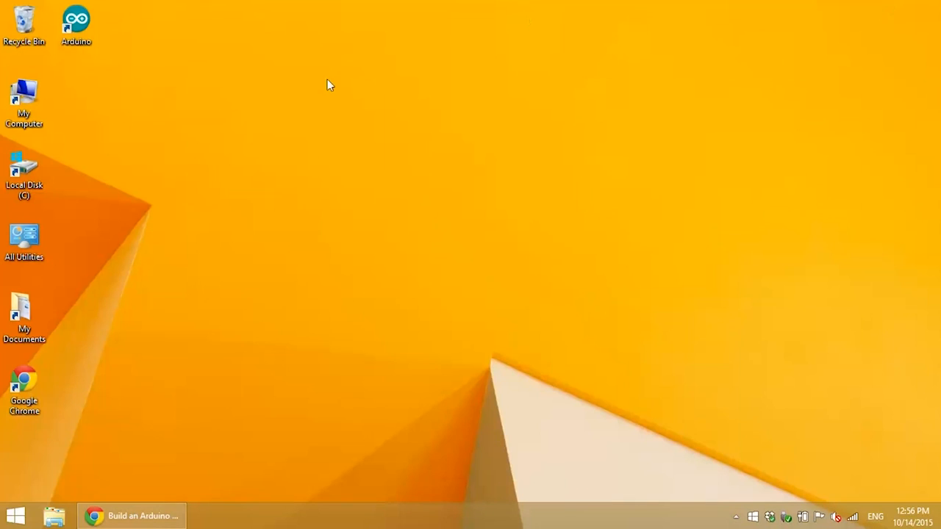
# - Launch Arduino IDE, paste the relay sketch over the template, and upload it to the Uno
pyautogui.doubleClick(76, 22)
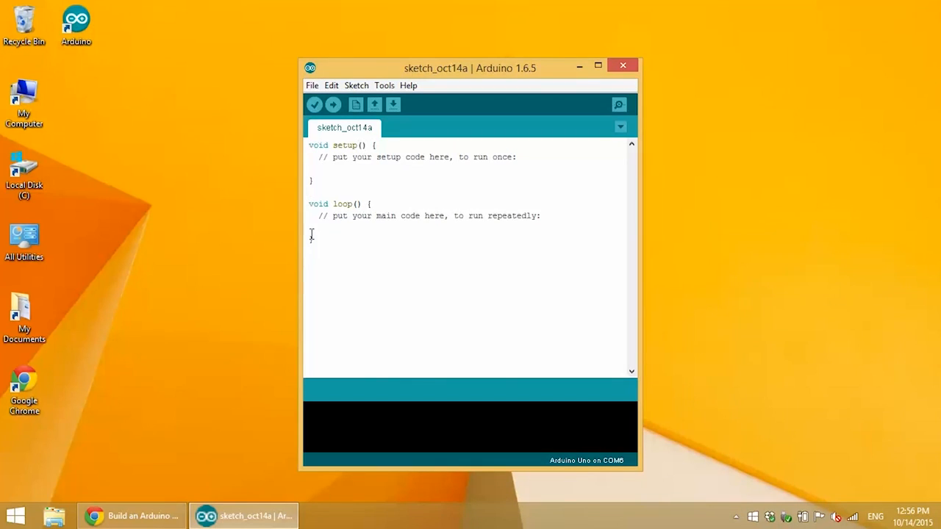
pyautogui.press('ctrl+a')
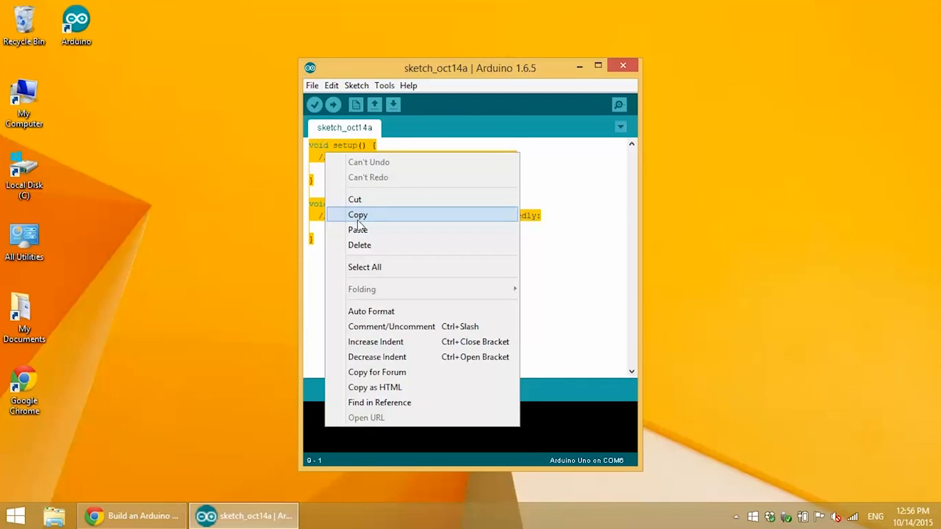
pyautogui.click(358, 214)
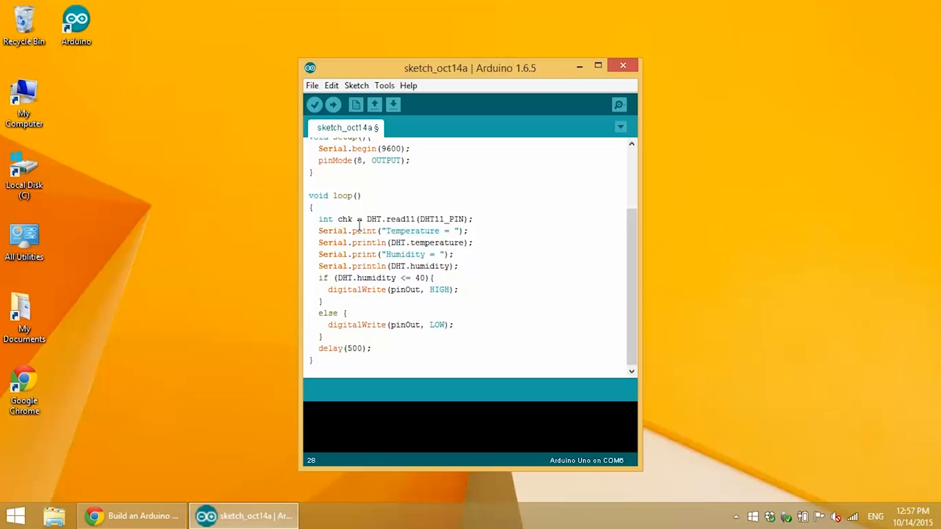
pyautogui.click(333, 104)
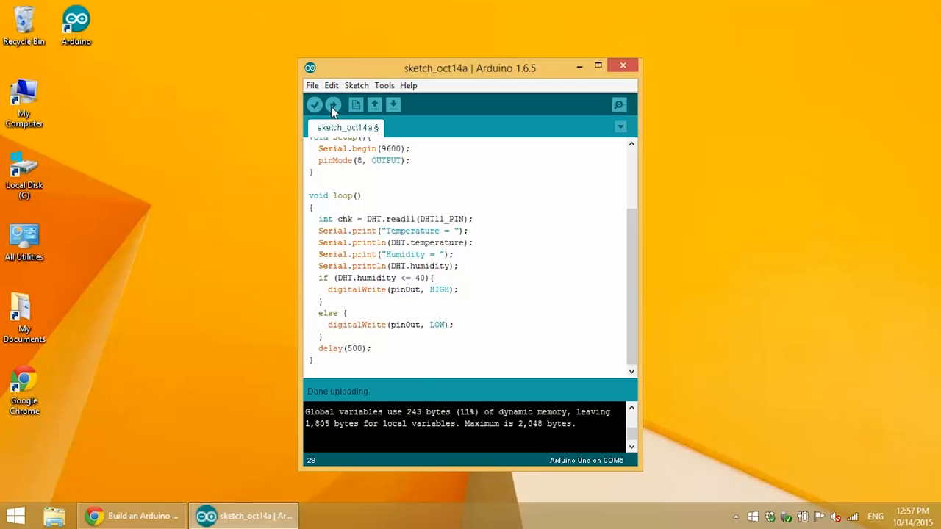
pyautogui.click(619, 105)
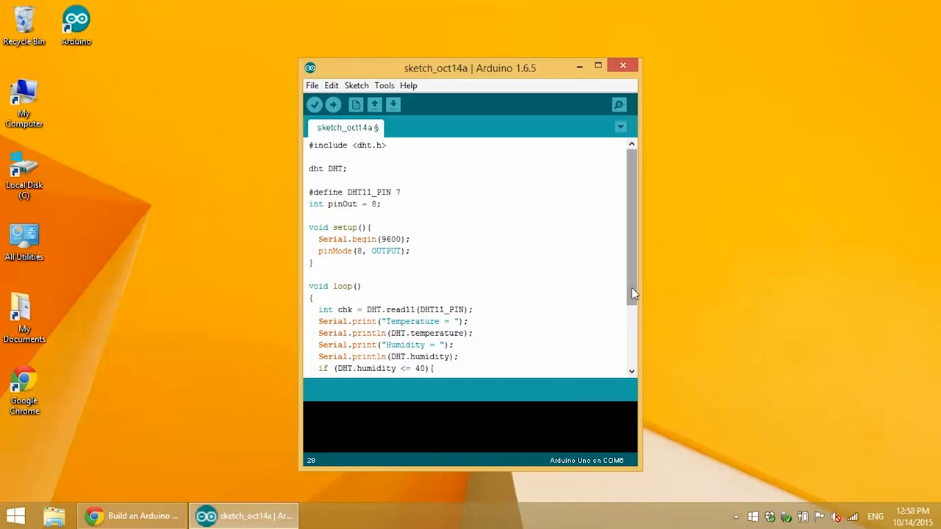
pyautogui.scroll(-3)
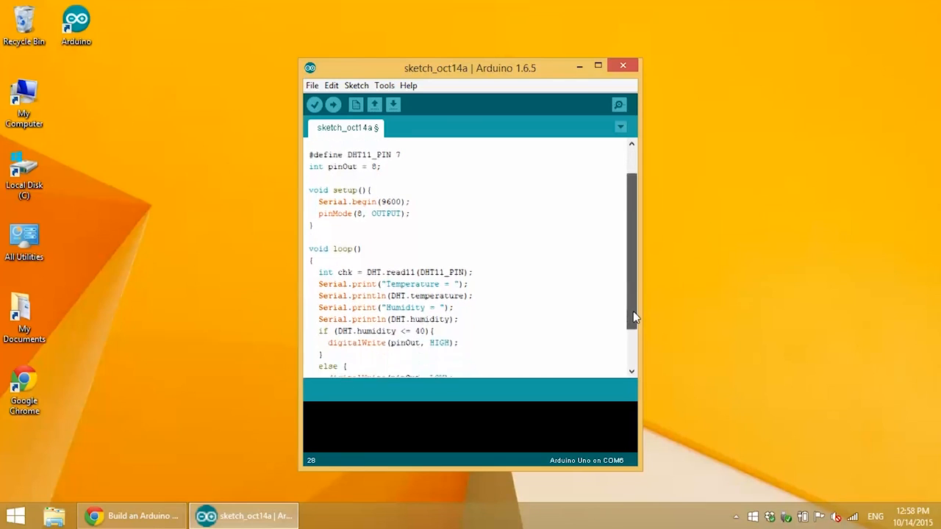
pyautogui.scroll(-3)
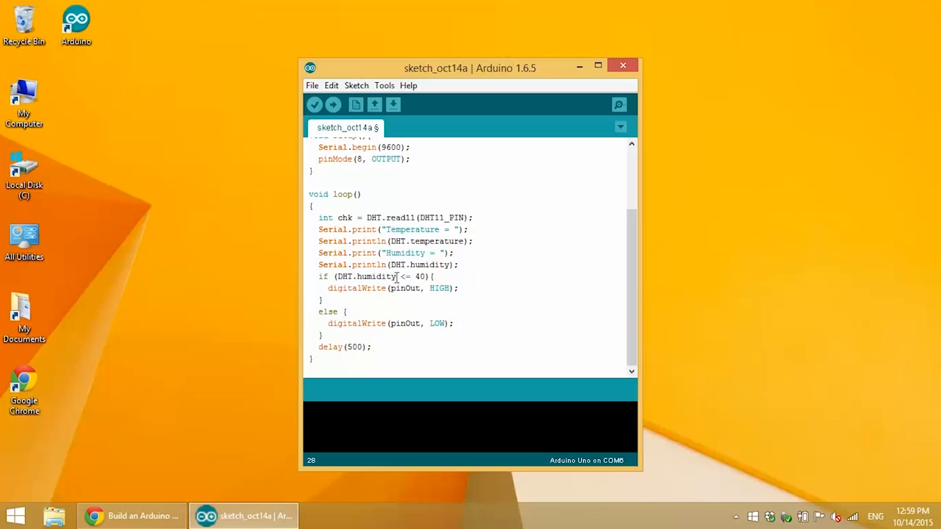
# - Change the if condition to test DHT.temperature against a threshold of 50
pyautogui.doubleClick(375, 277)
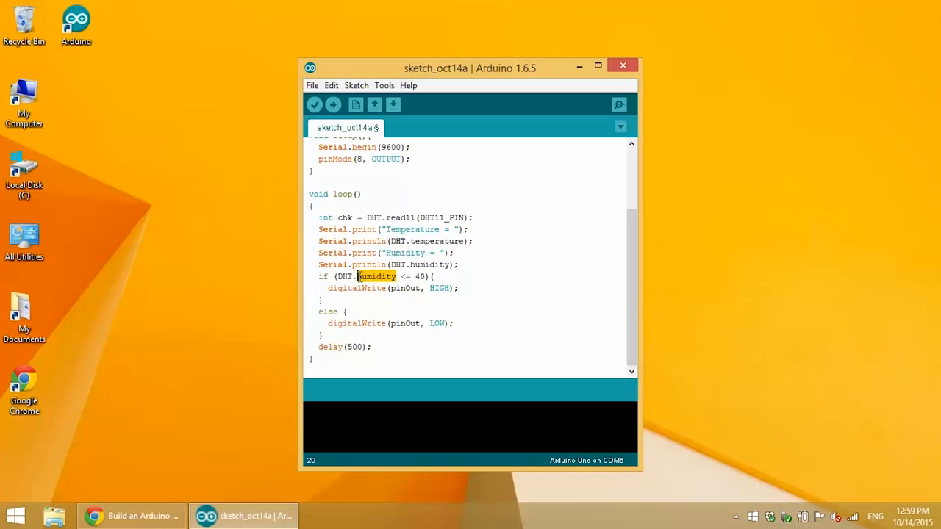
pyautogui.write('tem')
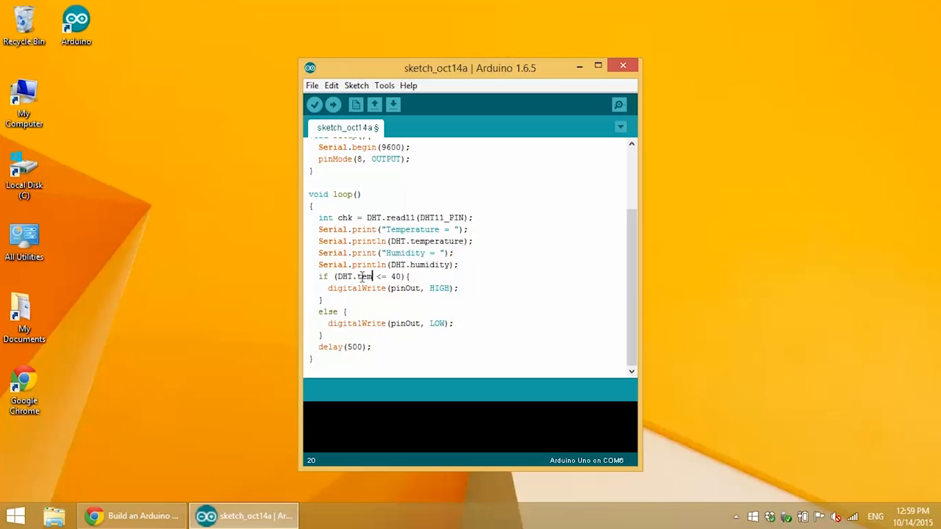
pyautogui.write('perature')
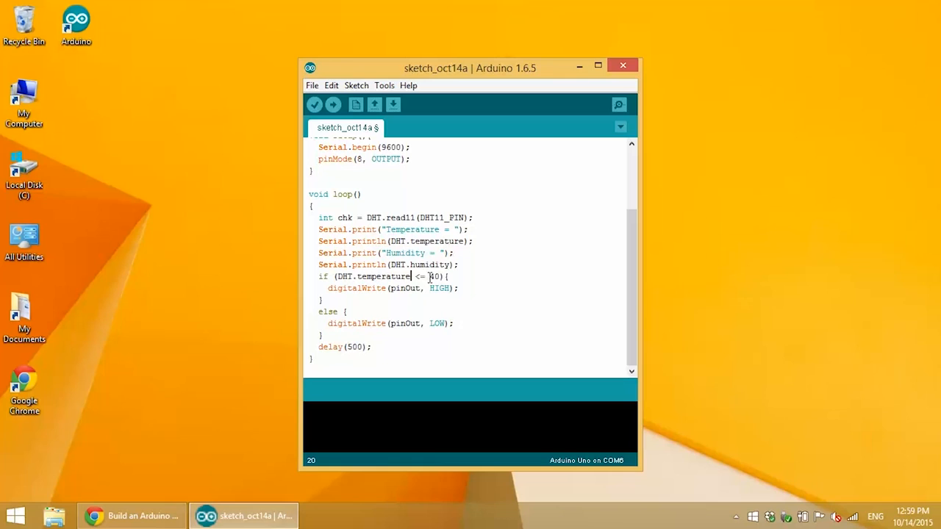
pyautogui.doubleClick(434, 276)
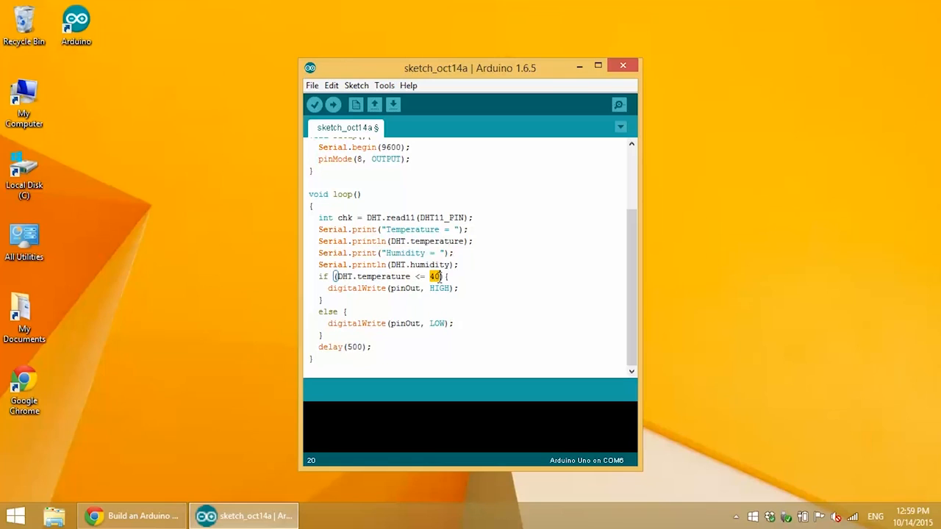
pyautogui.write('50')
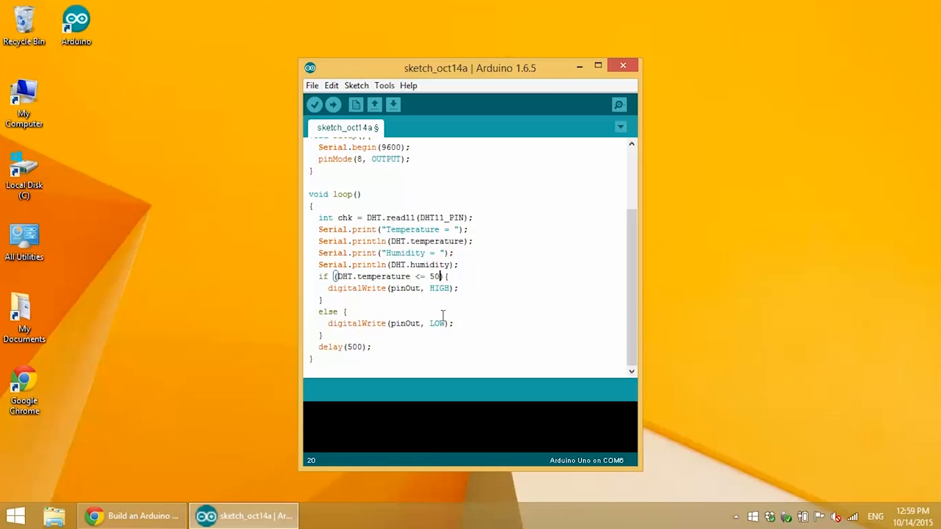
# - Make the if branch's digitalWrite send LOW to the relay pin instead of HIGH
pyautogui.click(422, 288)
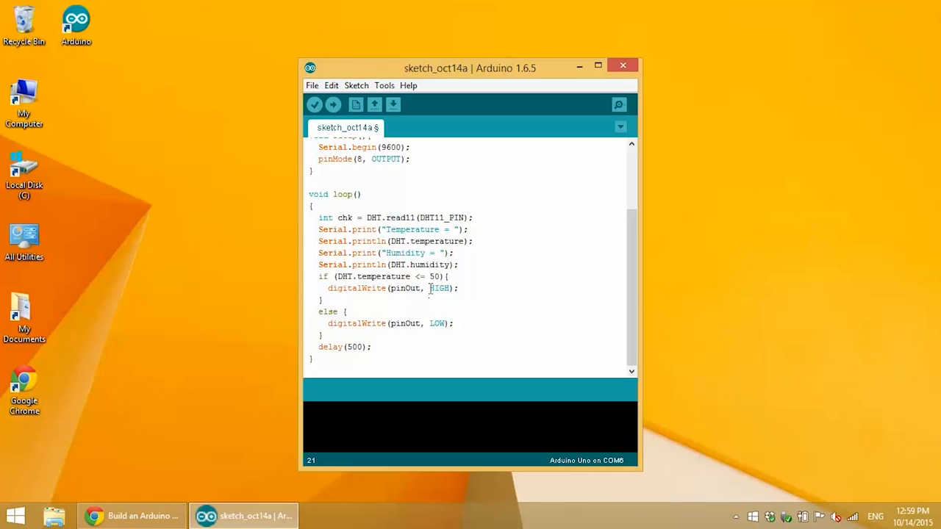
pyautogui.doubleClick(439, 288)
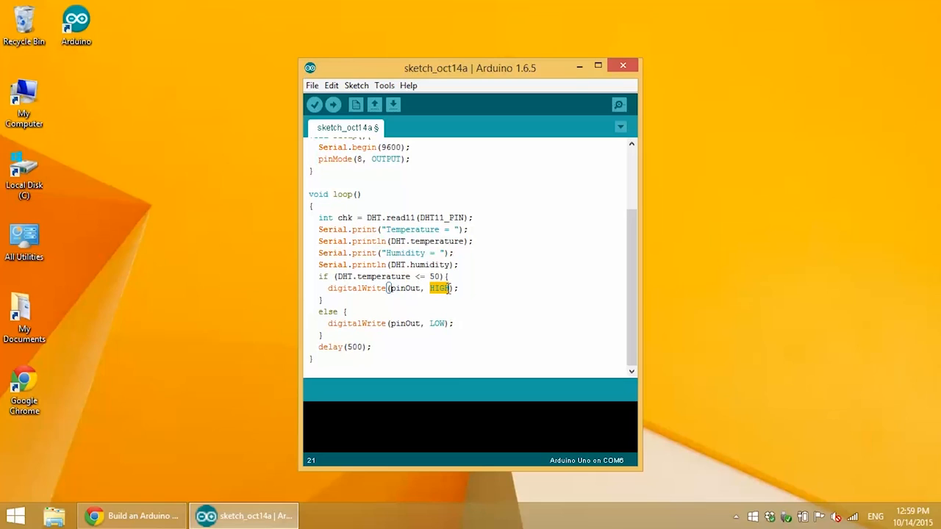
pyautogui.write('L')
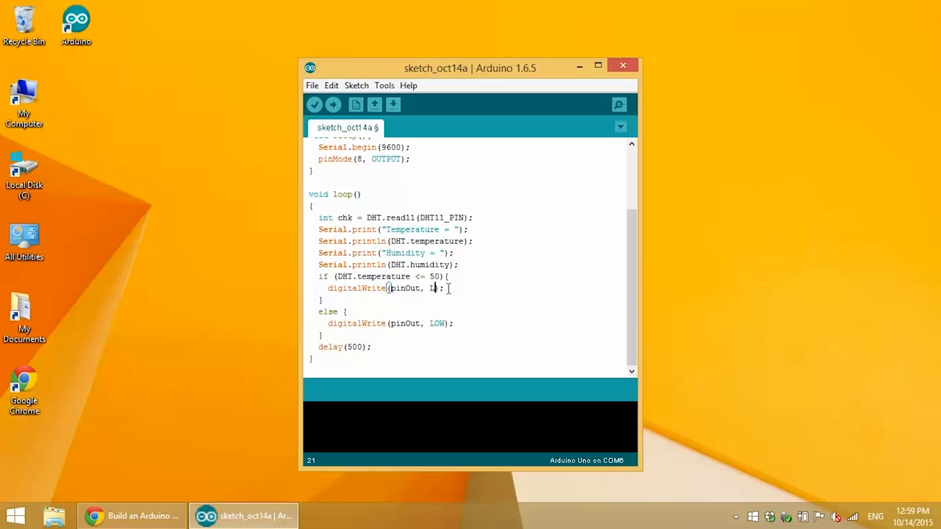
pyautogui.write('LOW')
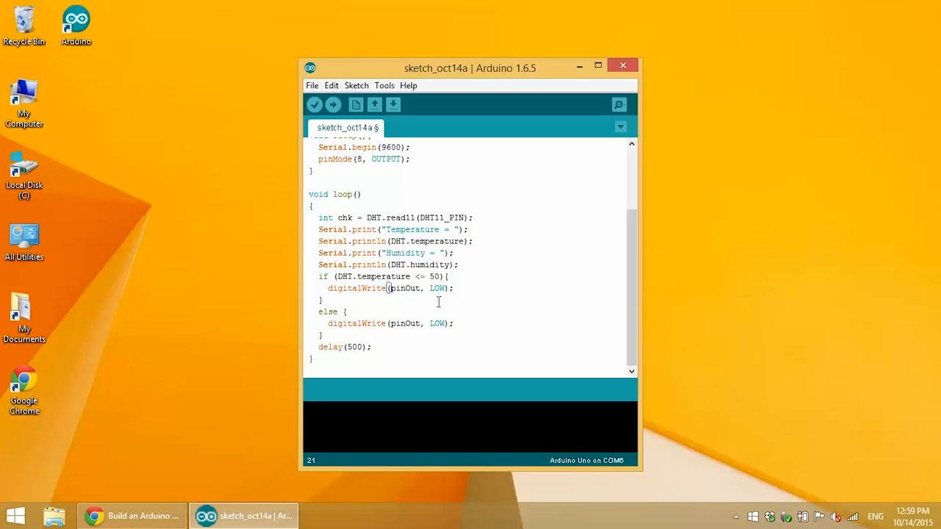
pyautogui.moveTo(429, 323)
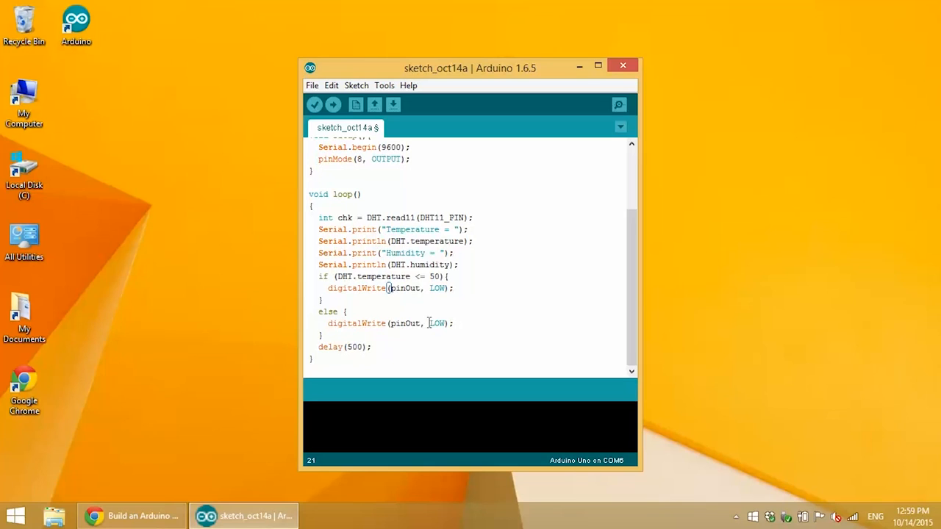
# - Make the else branch's digitalWrite send HIGH to the relay pin instead of LOW
pyautogui.doubleClick(438, 323)
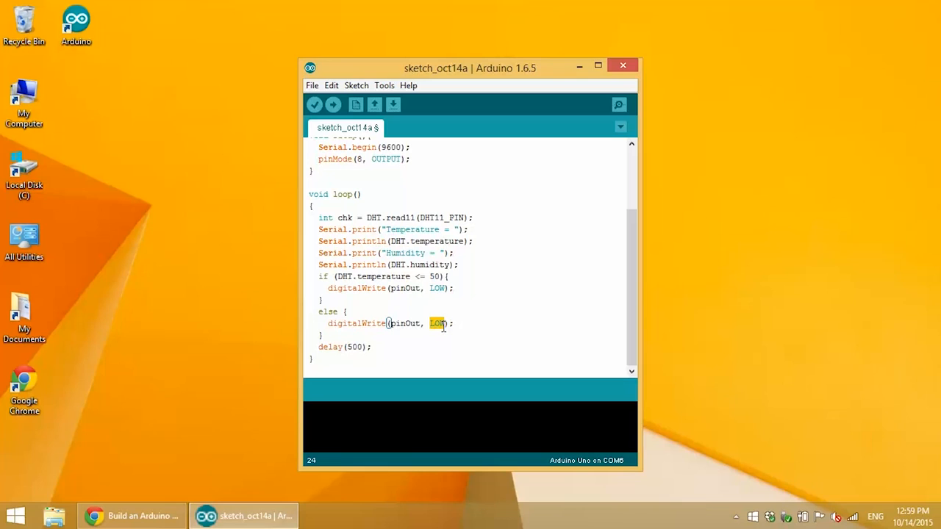
pyautogui.write('HIGH')
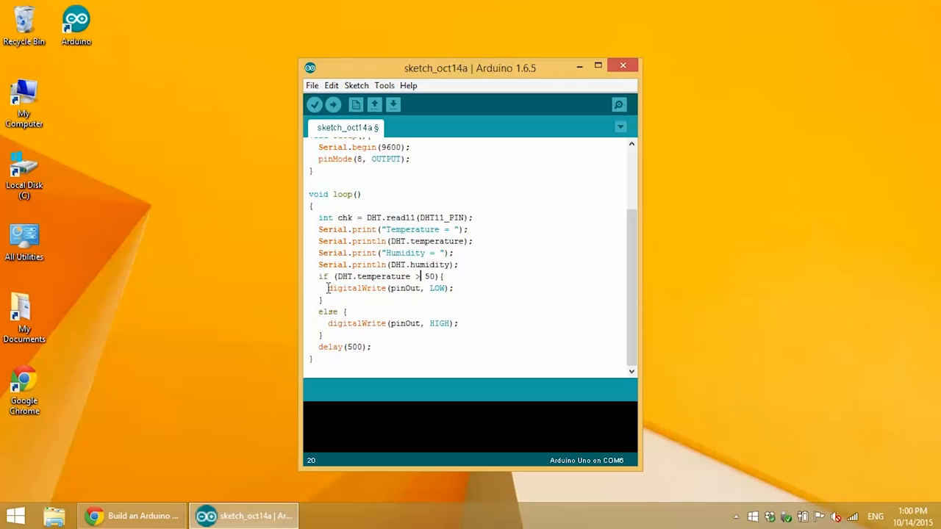
pyautogui.moveTo(318, 304)
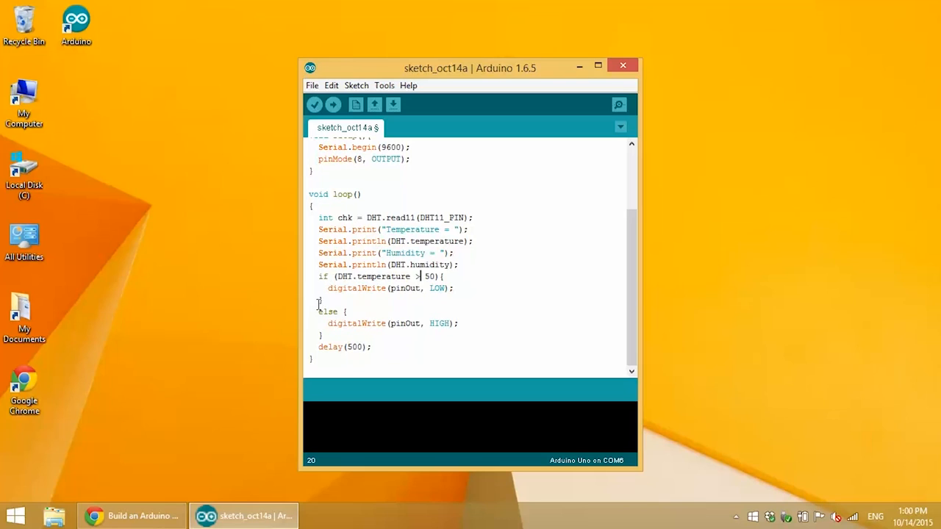